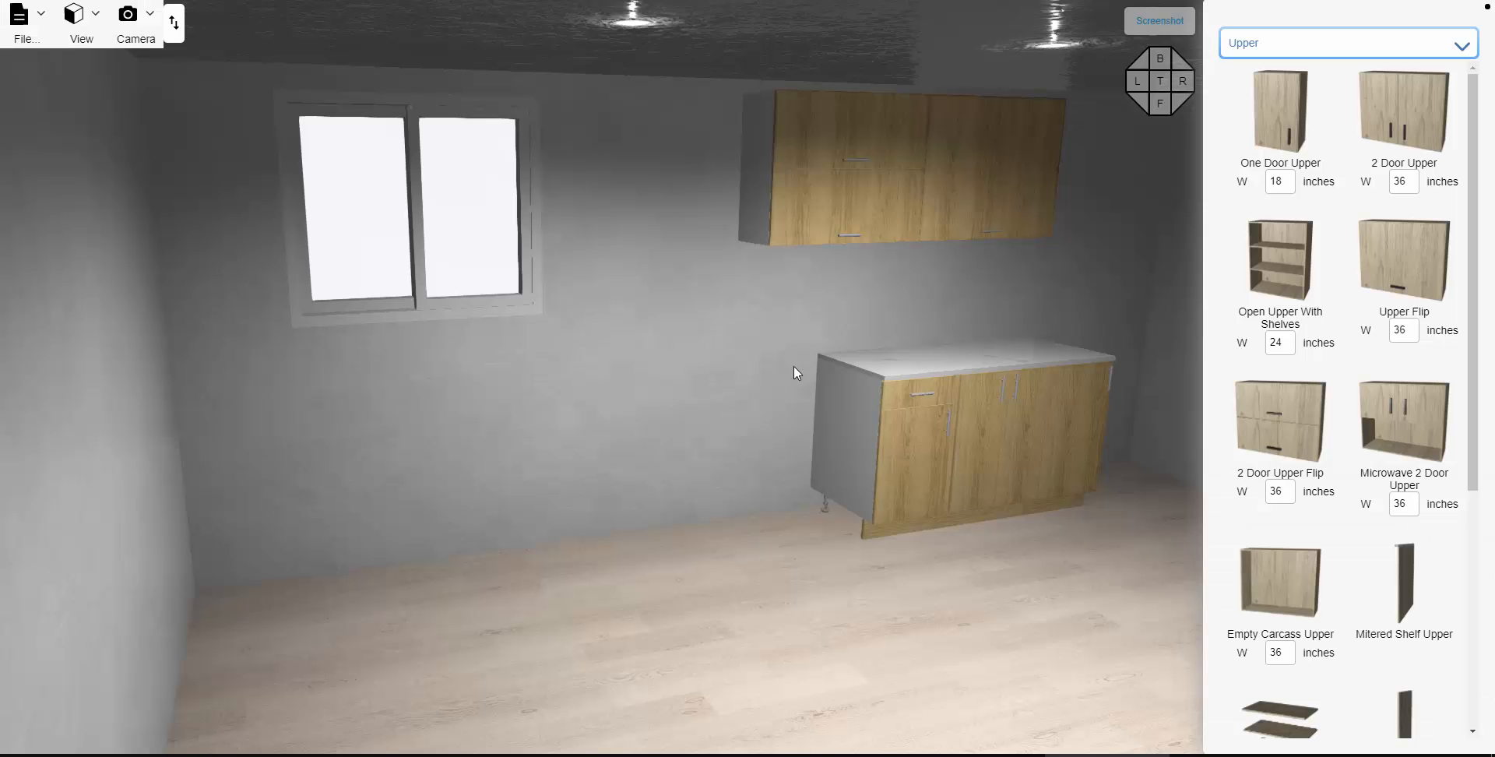
{"action": "mouse_move", "coordinate": [747, 382]}
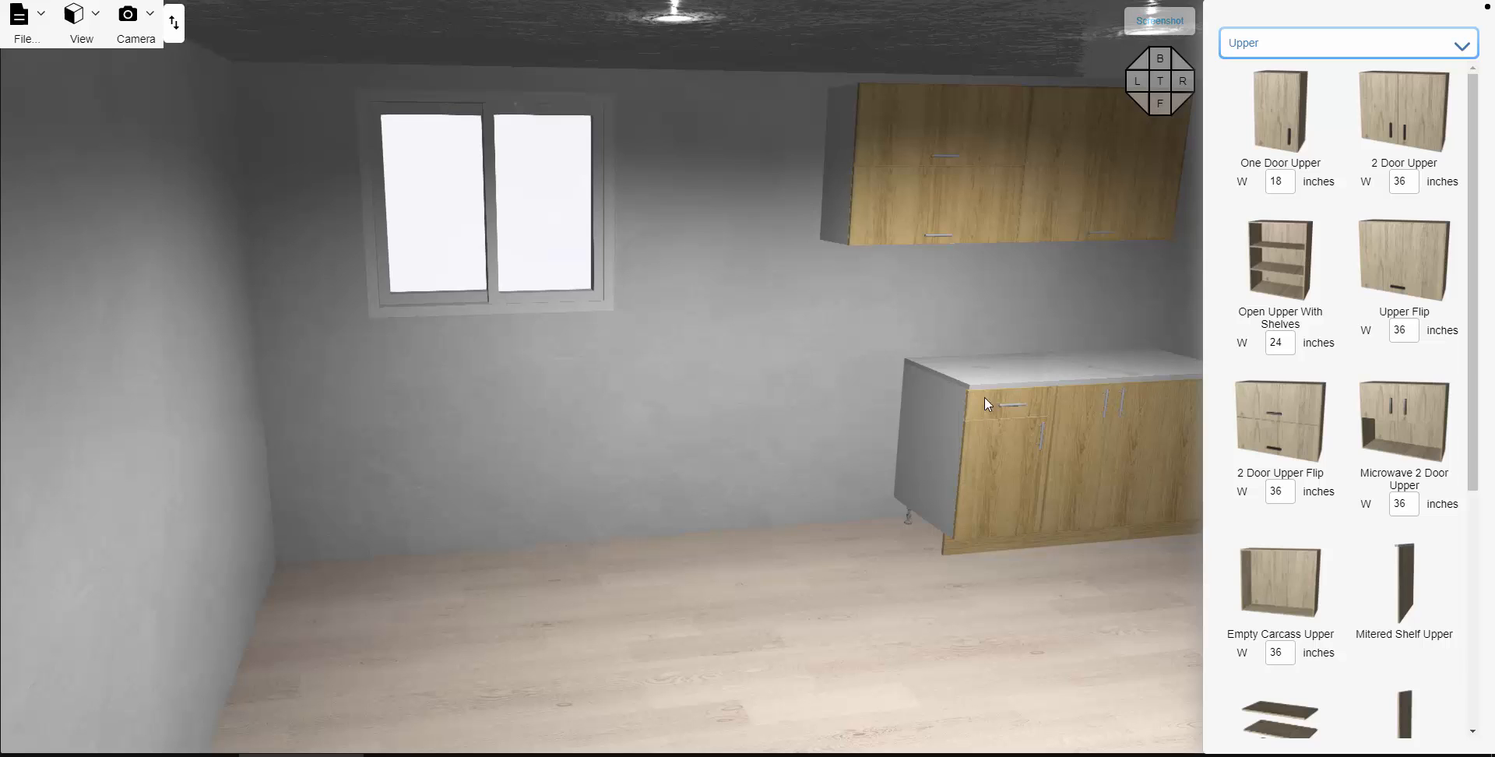
{"action": "mouse_move", "coordinate": [573, 281]}
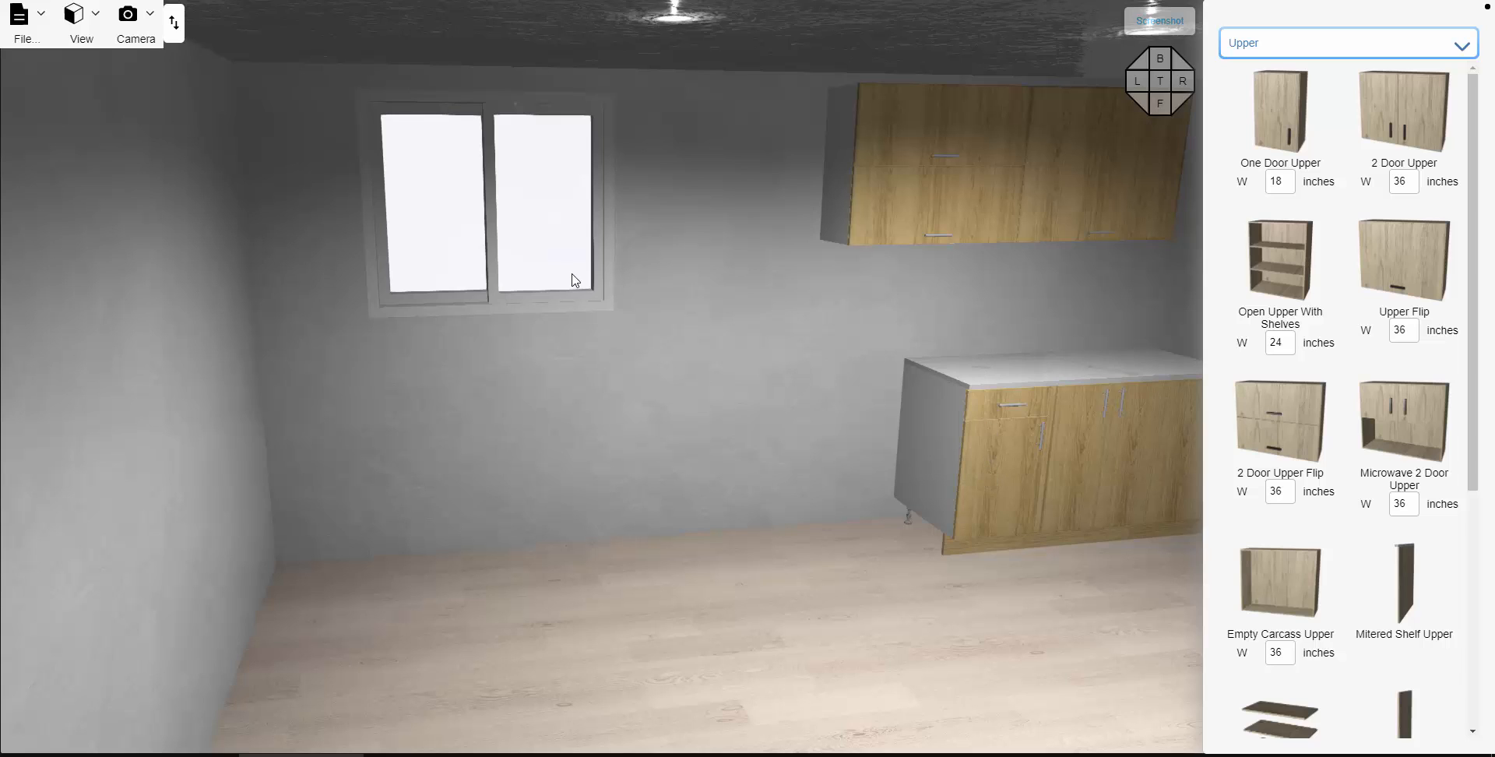
{"action": "mouse_move", "coordinate": [568, 279]}
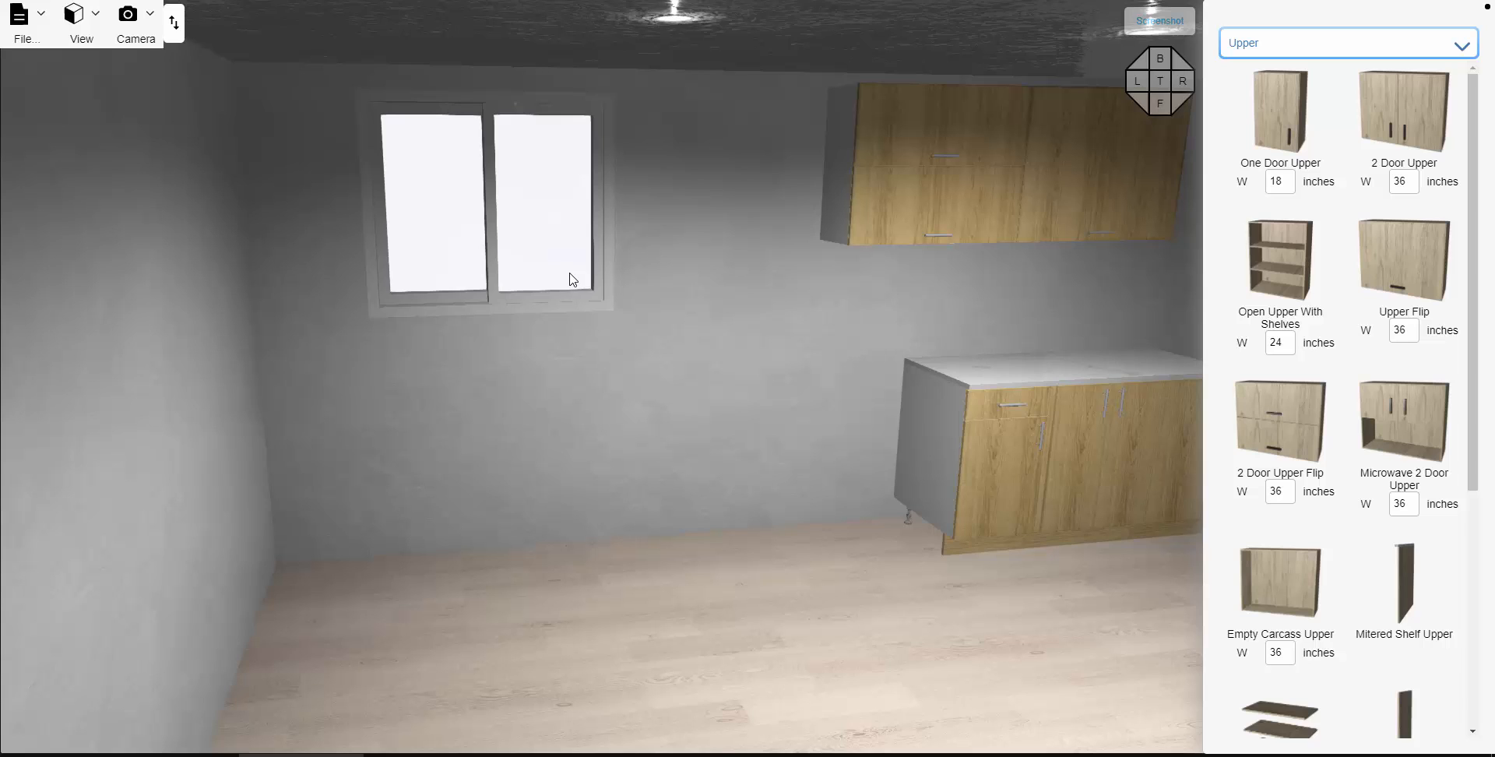
{"action": "mouse_move", "coordinate": [483, 310]}
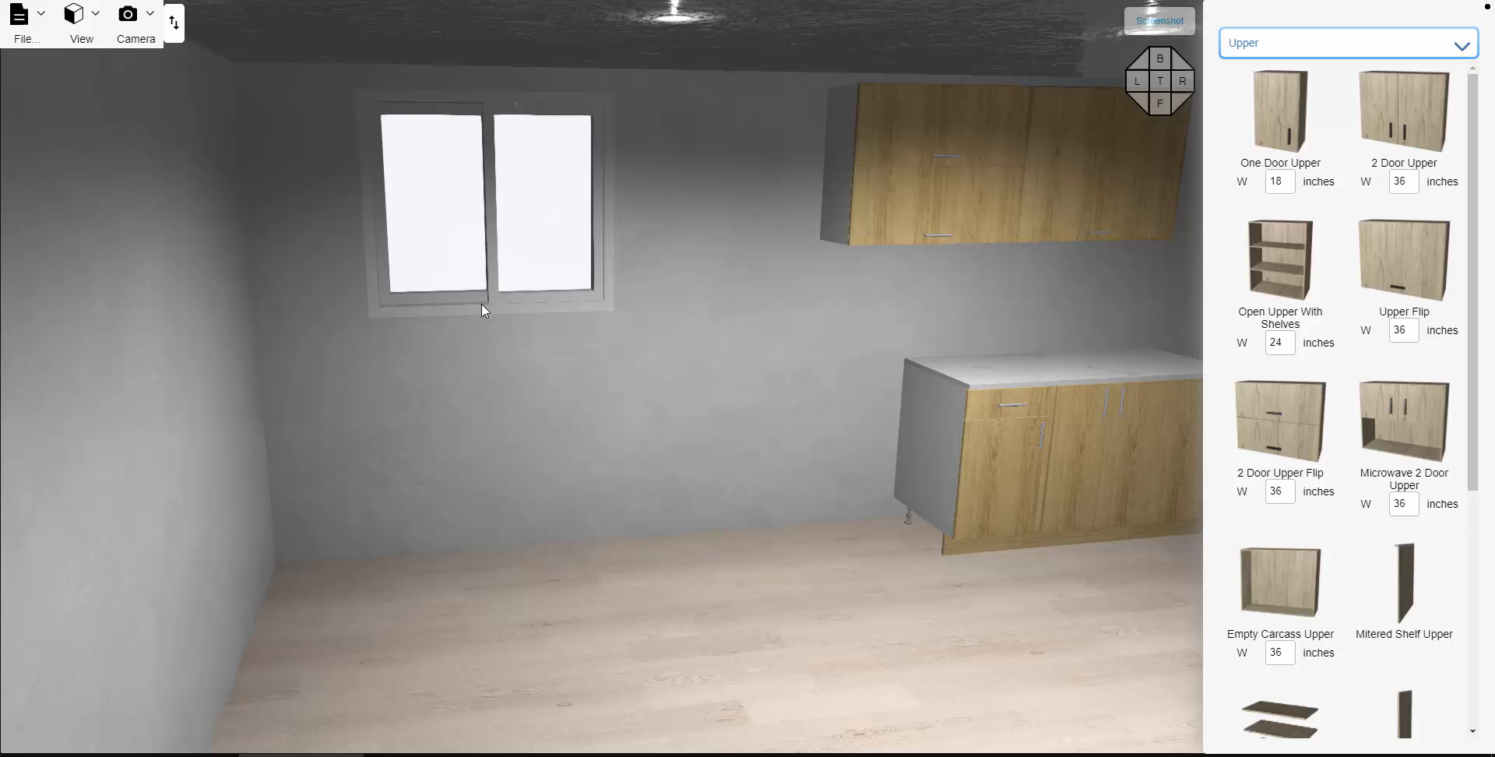
Switch the catalog to Base cabinets and scroll to the 2 Door With False Front Sink Base
{"action": "left_click", "coordinate": [1345, 42]}
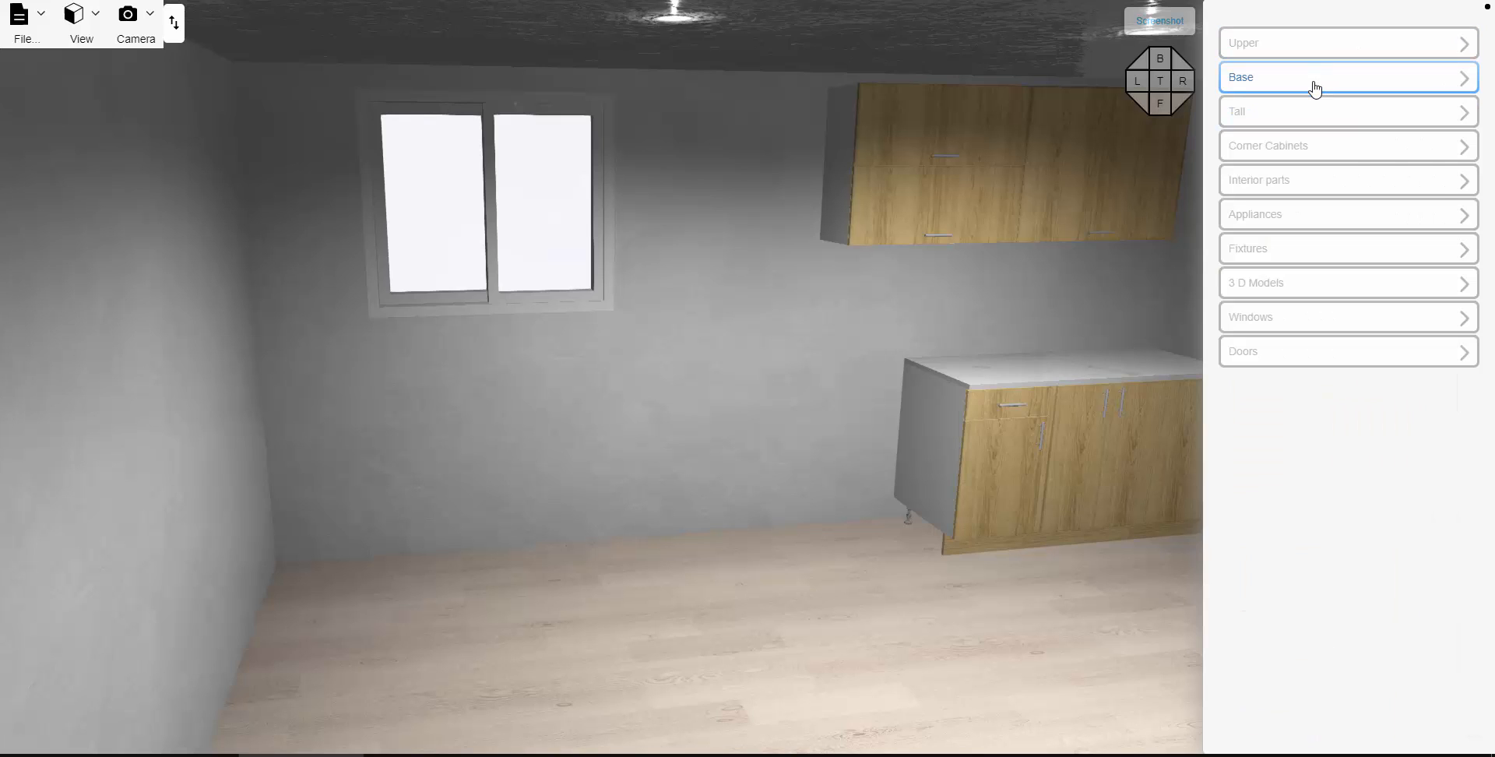
{"action": "left_click", "coordinate": [1345, 77]}
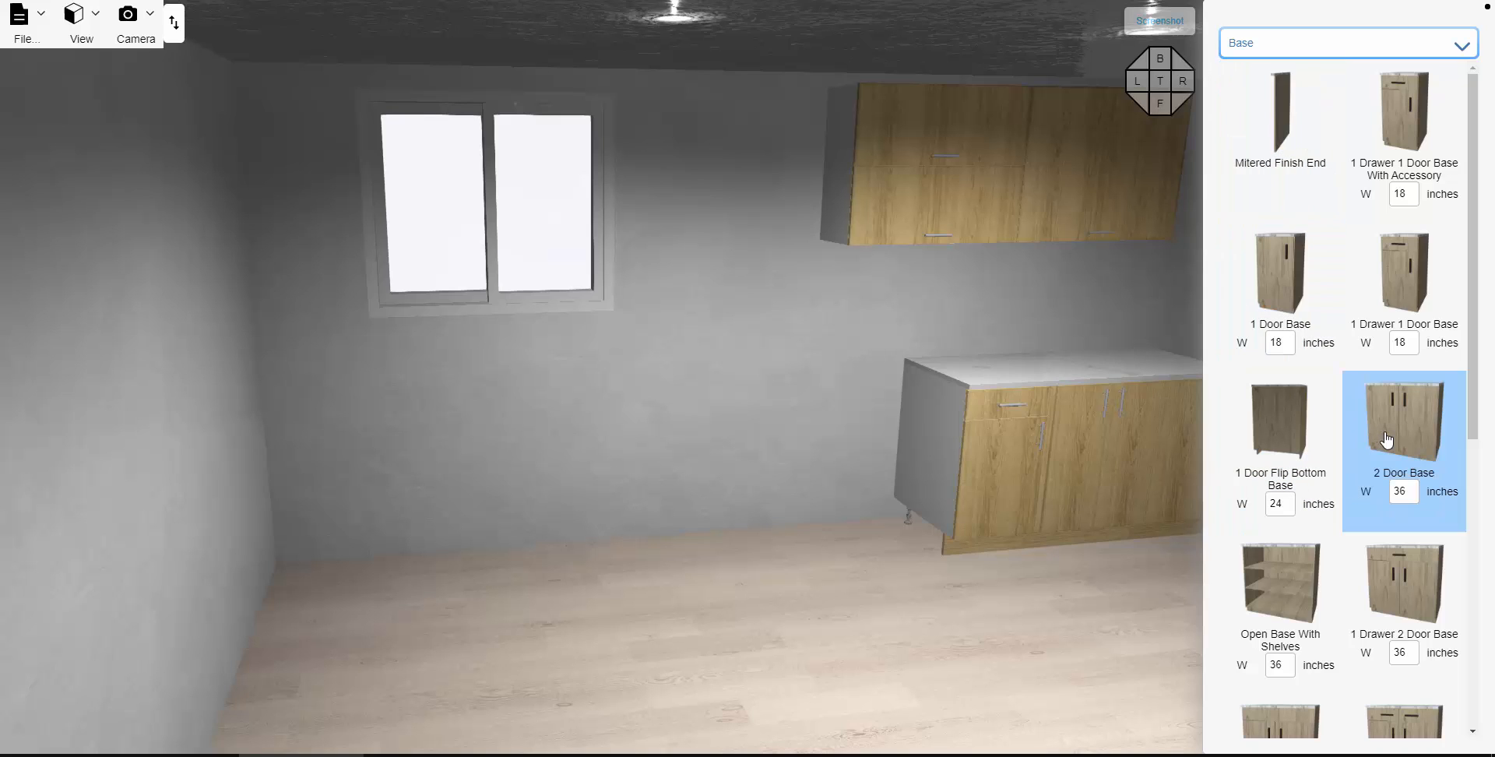
{"action": "mouse_move", "coordinate": [1408, 437]}
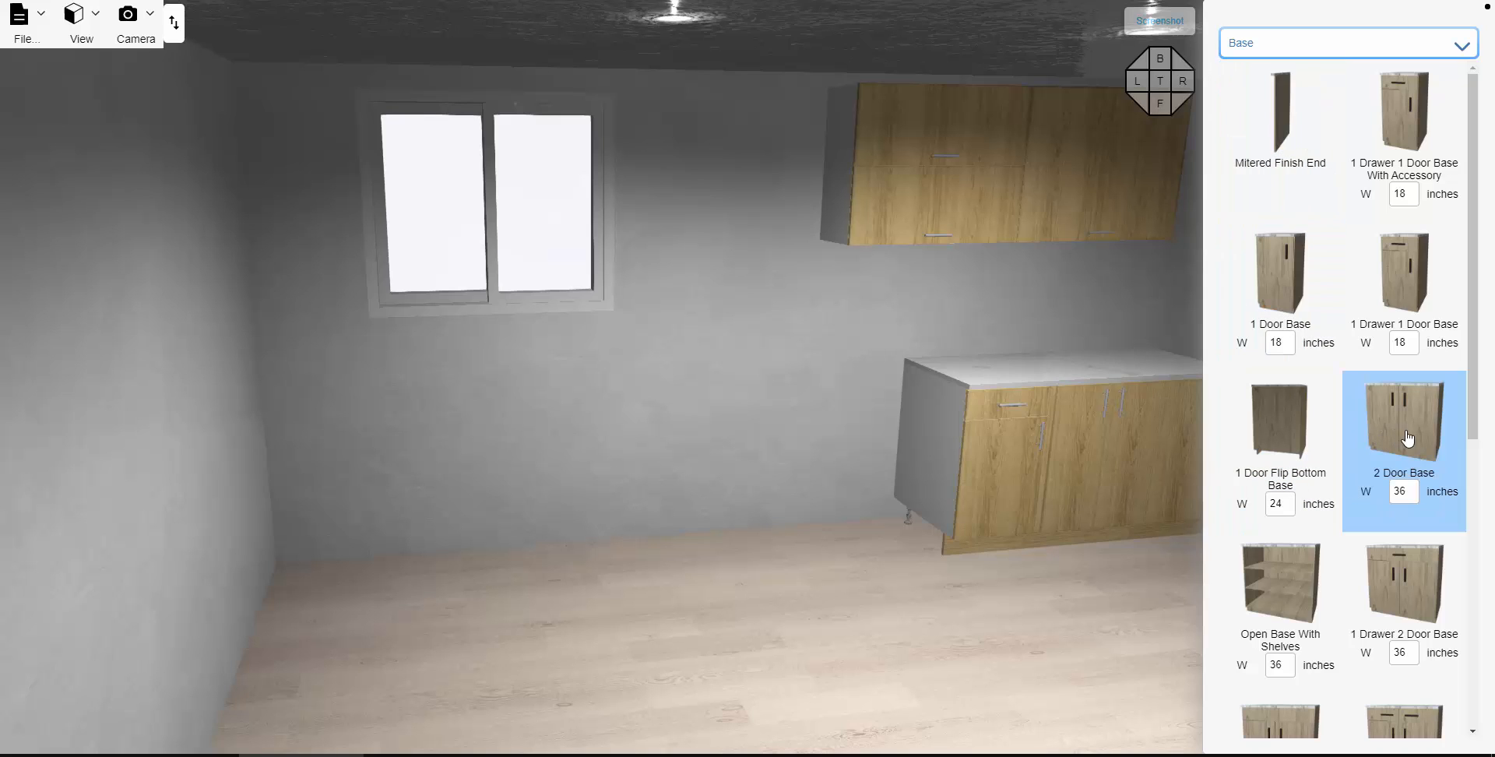
{"action": "scroll", "scroll_direction": "down", "scroll_amount": 3}
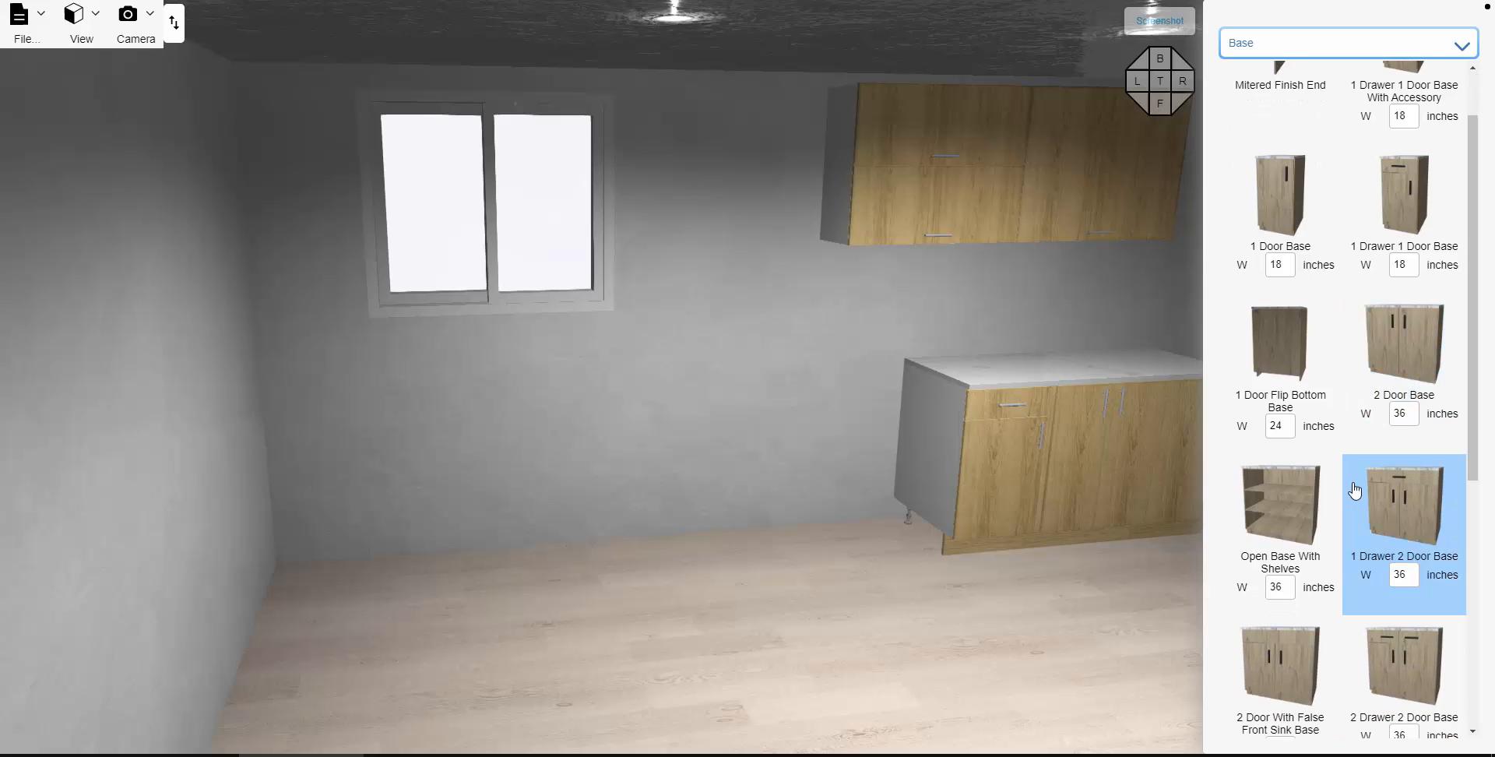
{"action": "scroll", "scroll_direction": "down", "scroll_amount": 3}
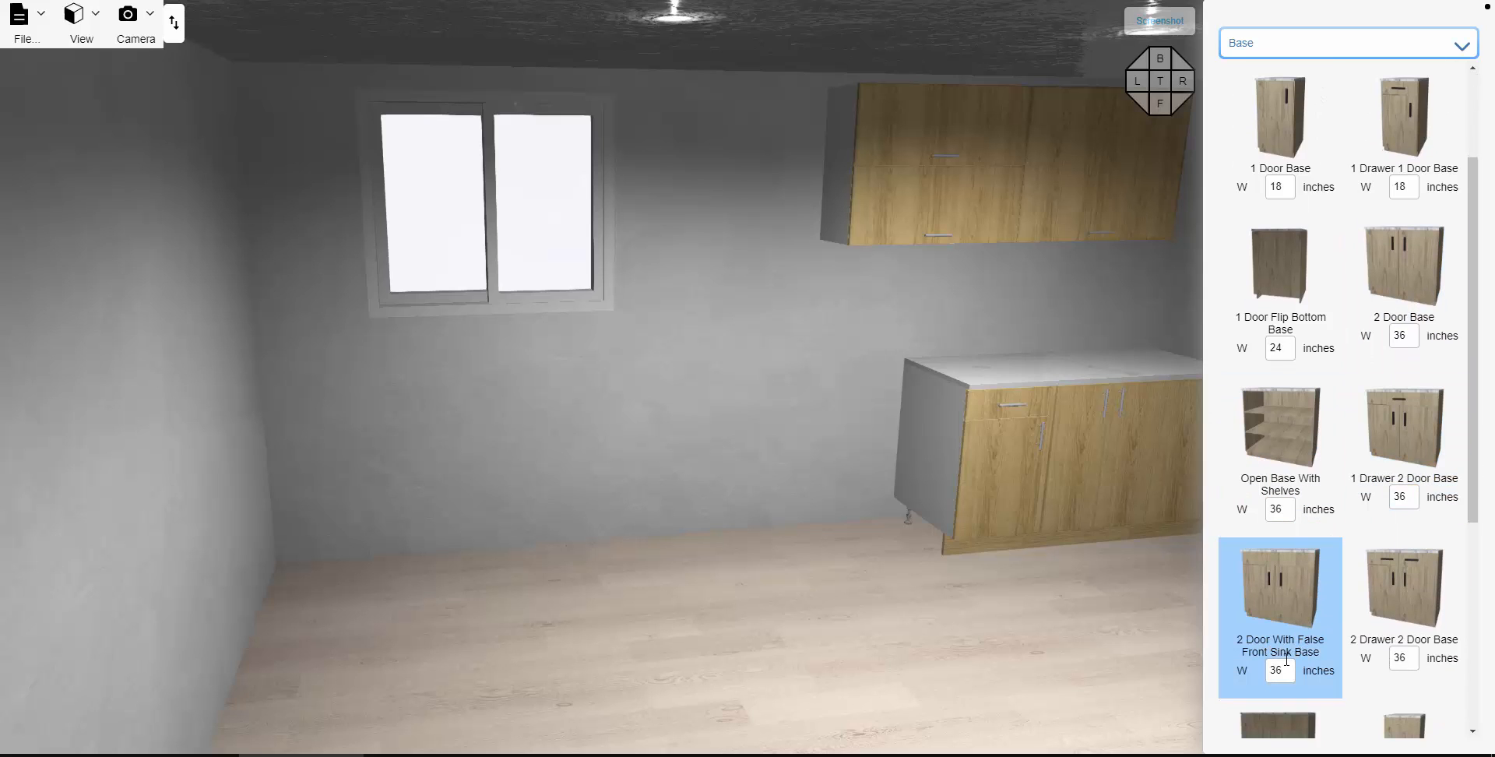
{"action": "mouse_move", "coordinate": [1277, 607]}
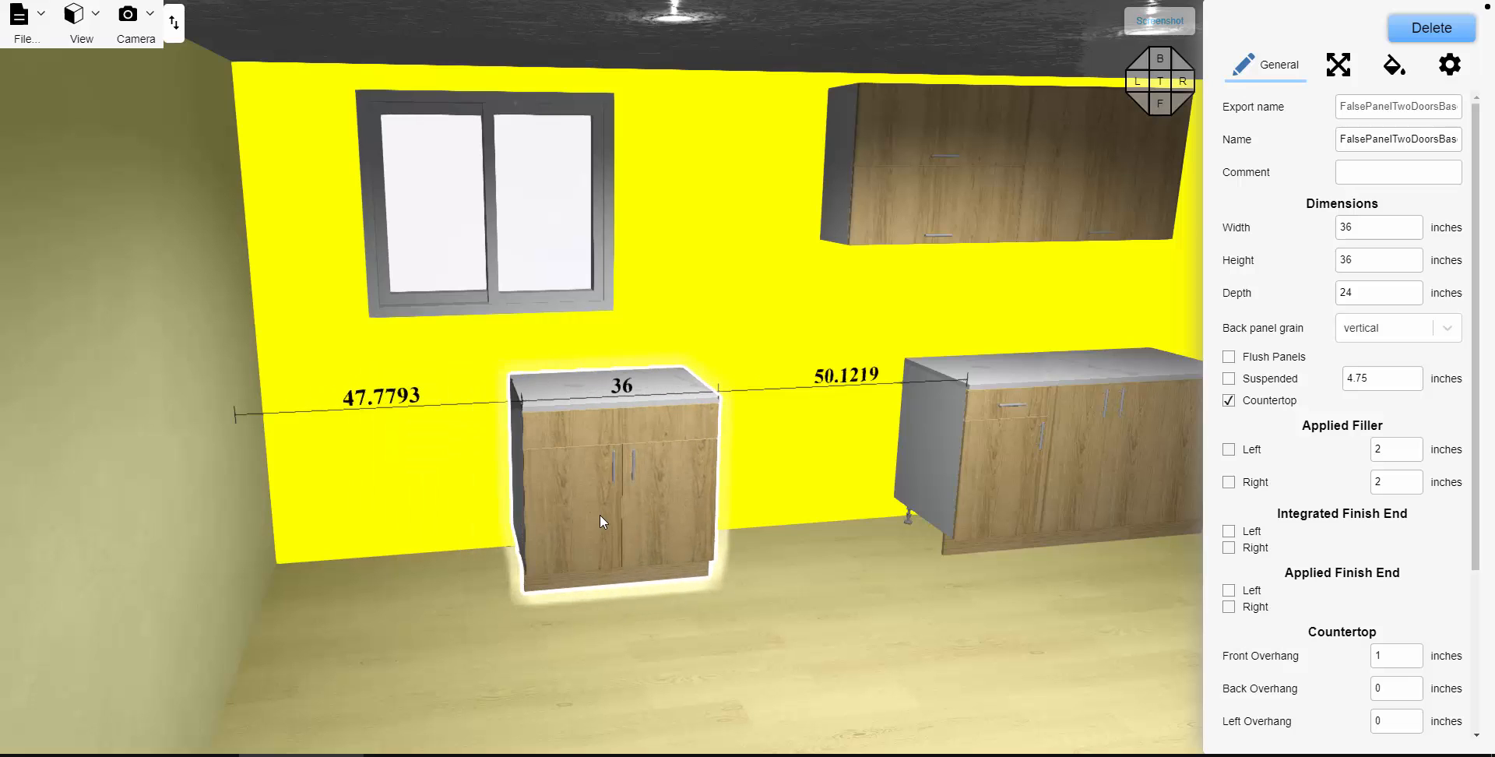
Place the 36-inch false-front sink base against the back wall, slid toward the window
{"action": "left_click_drag", "start_coordinate": [620, 477], "coordinate": [752, 476]}
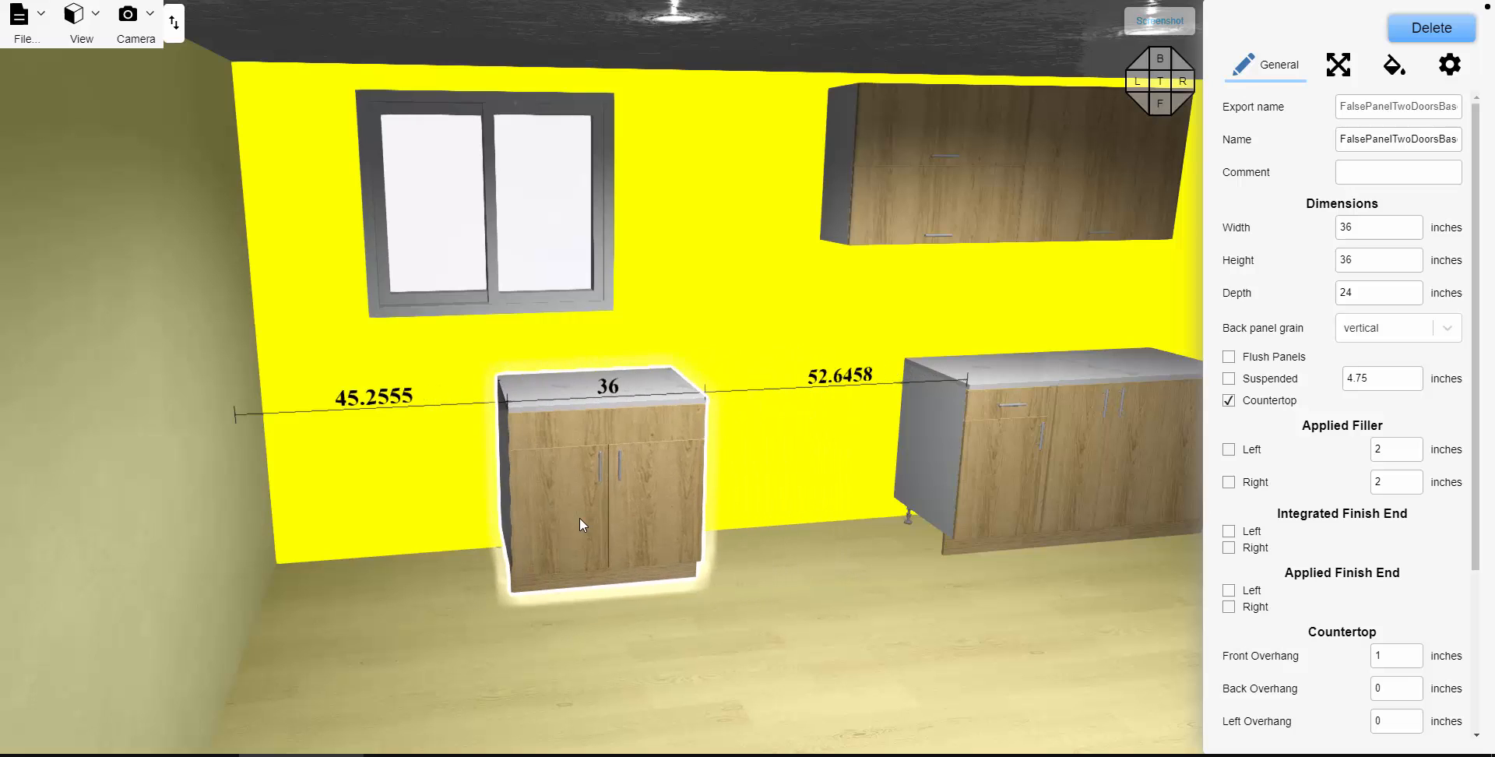
{"action": "left_click_drag", "start_coordinate": [582, 524], "coordinate": [543, 524]}
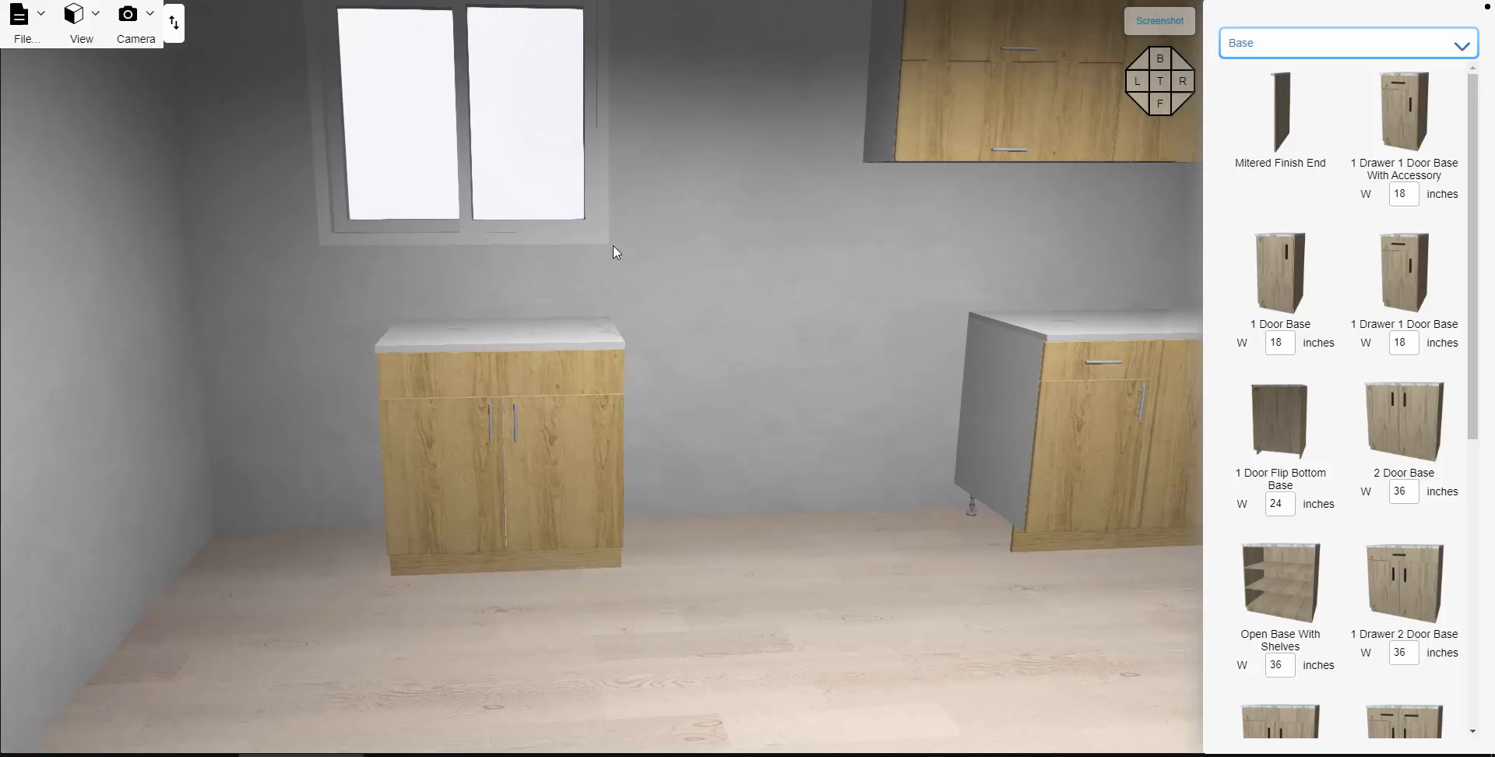
{"action": "mouse_move", "coordinate": [611, 277]}
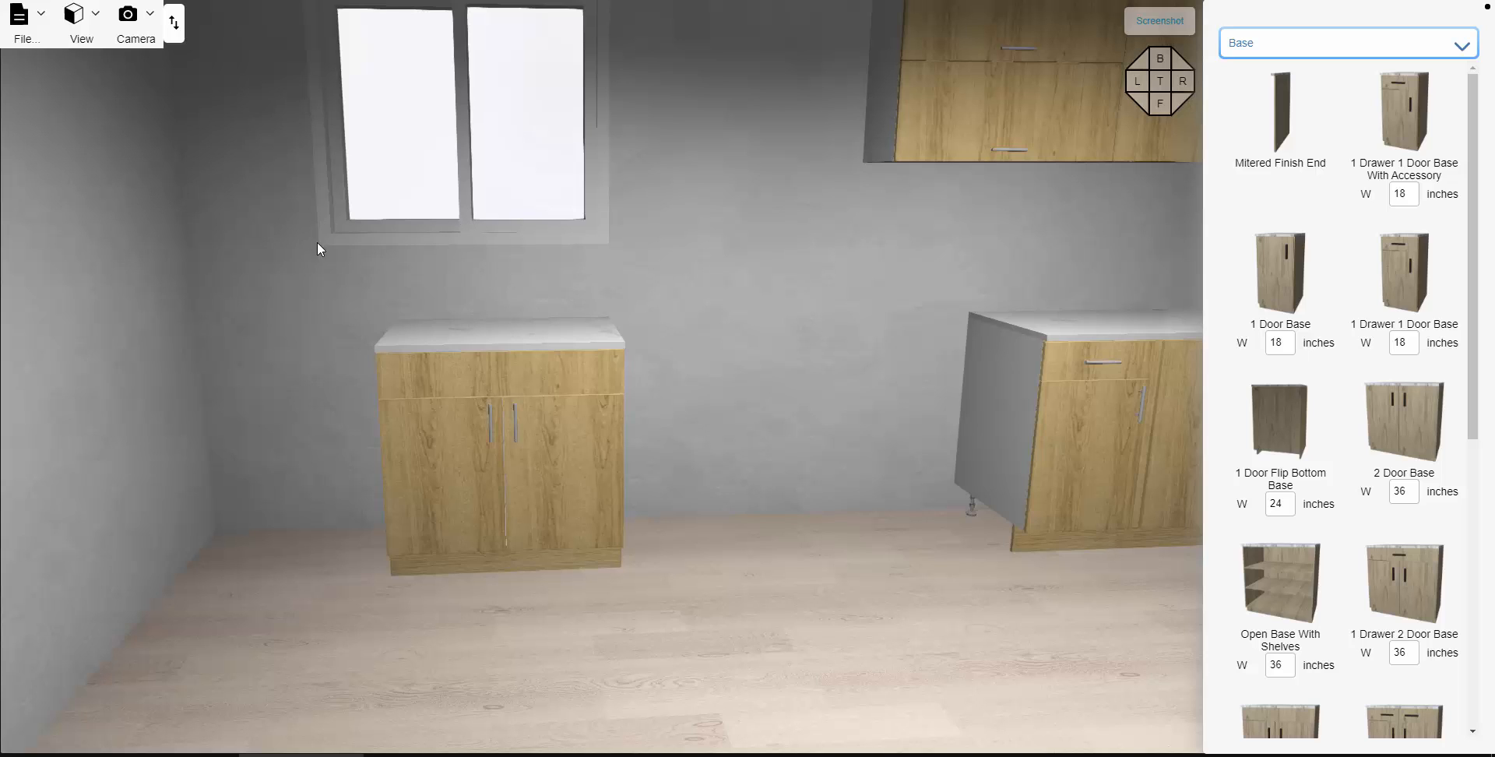
{"action": "mouse_move", "coordinate": [370, 311]}
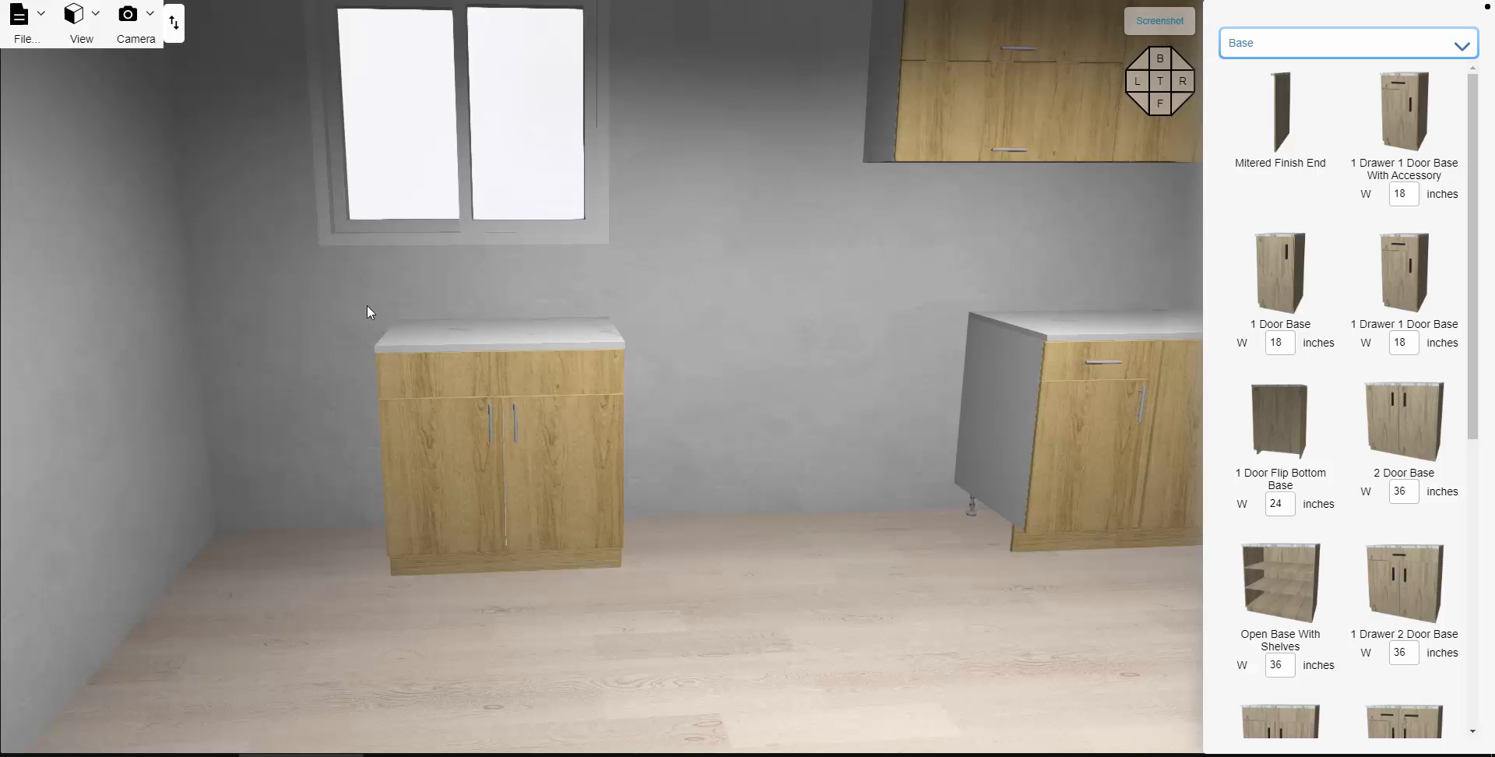
Position the sink base 27 inches from the left wall and reselect it for quick actions
{"action": "left_click", "coordinate": [496, 448]}
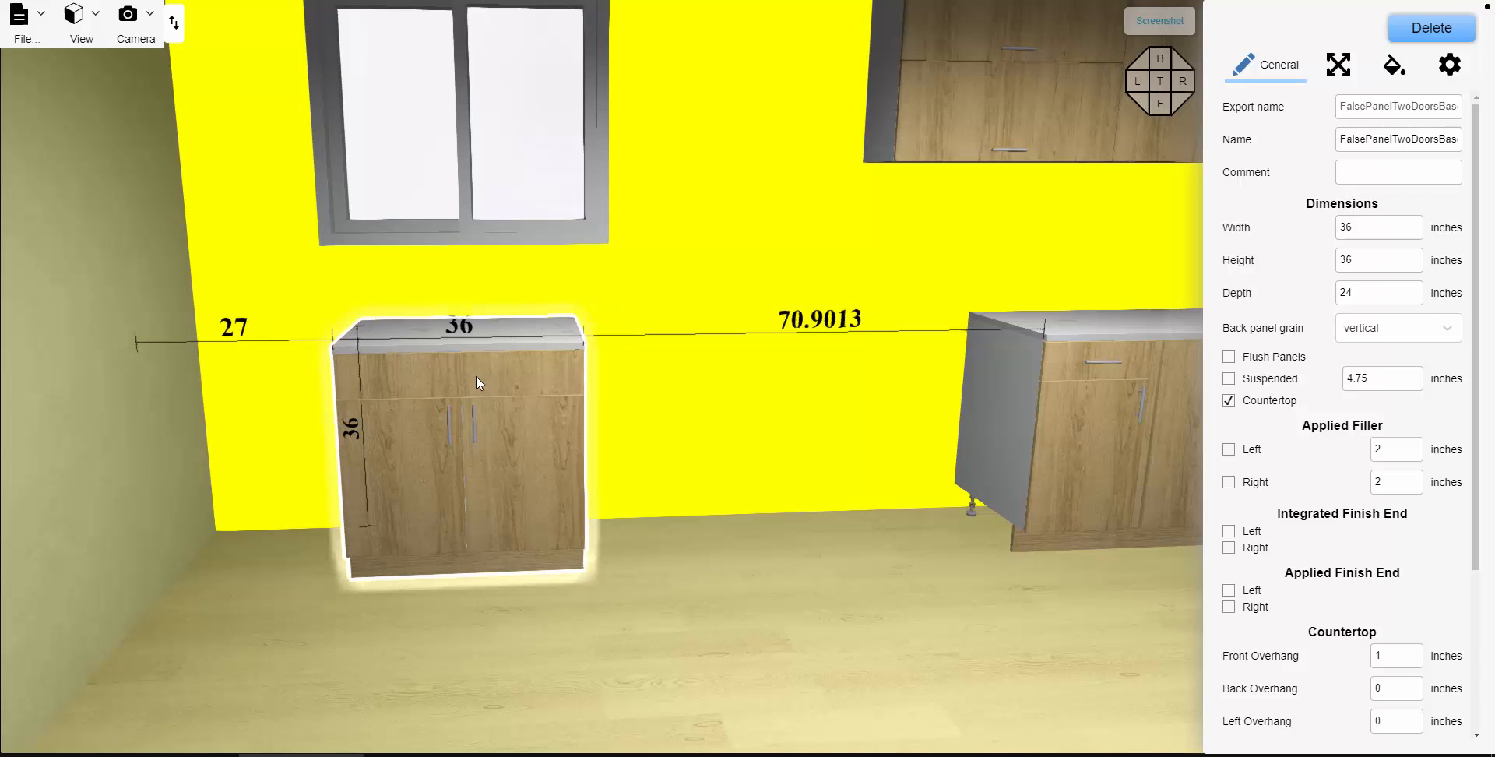
{"action": "left_click", "coordinate": [477, 382]}
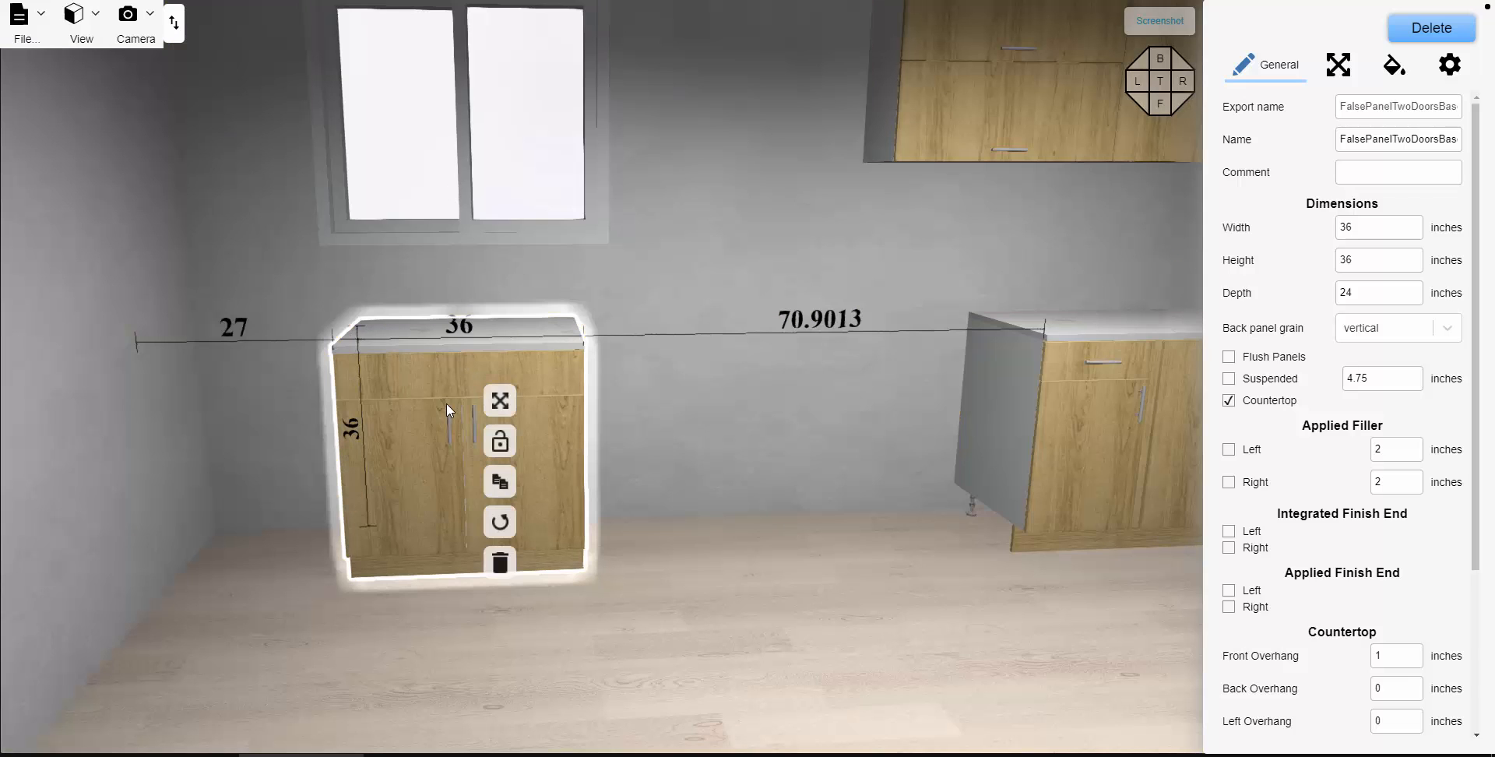
{"action": "mouse_move", "coordinate": [467, 182]}
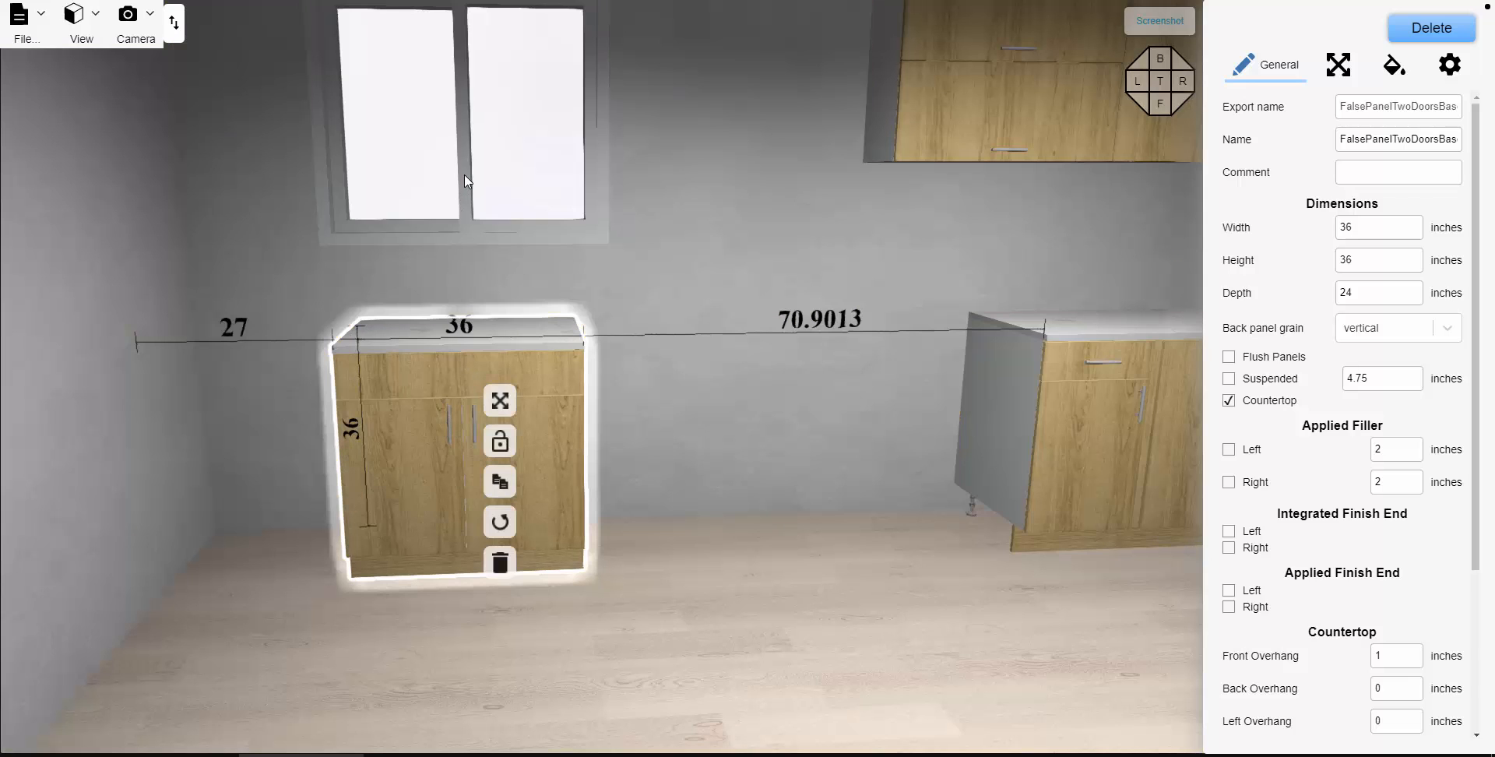
{"action": "mouse_move", "coordinate": [441, 387]}
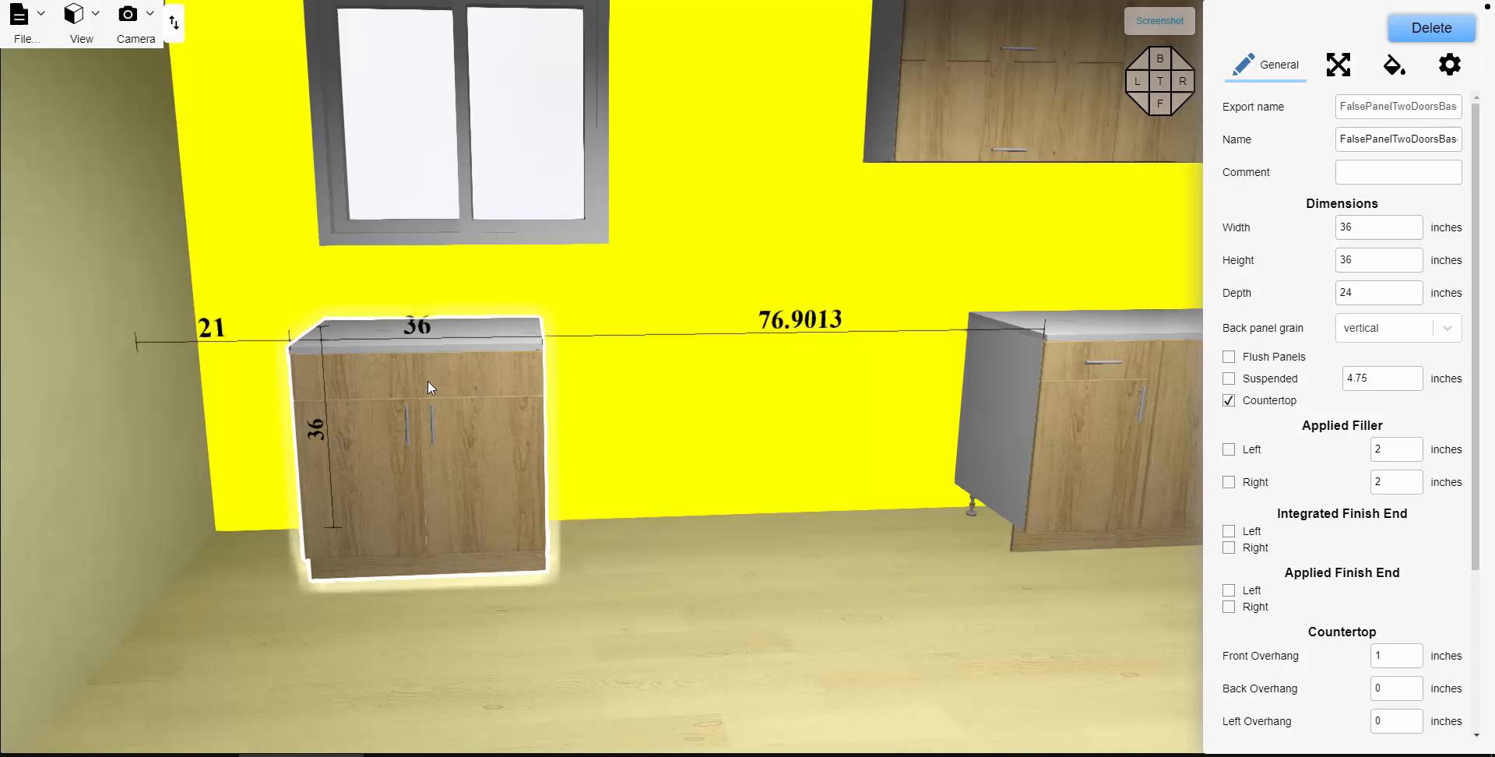
{"action": "left_click", "coordinate": [427, 387]}
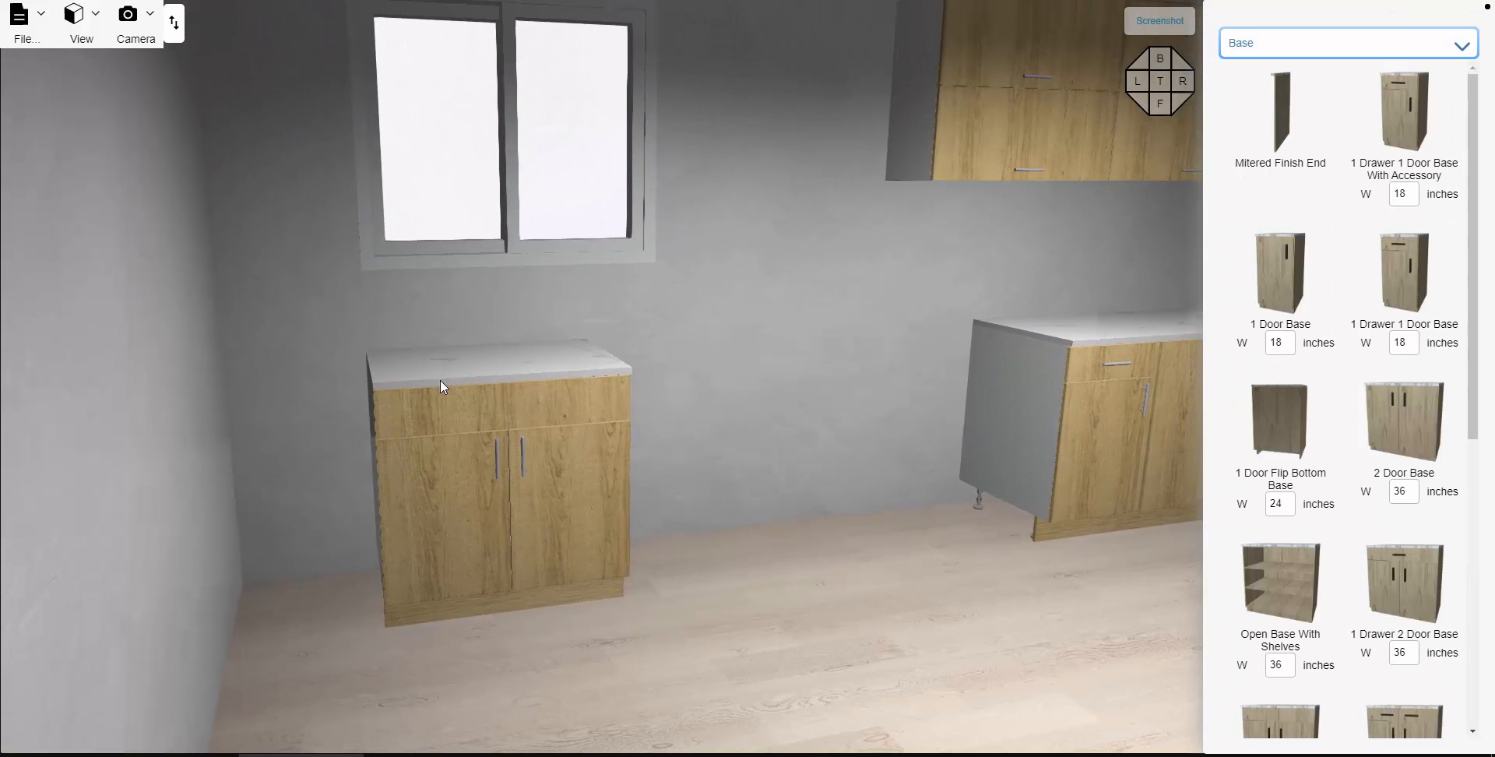
{"action": "left_click", "coordinate": [496, 477]}
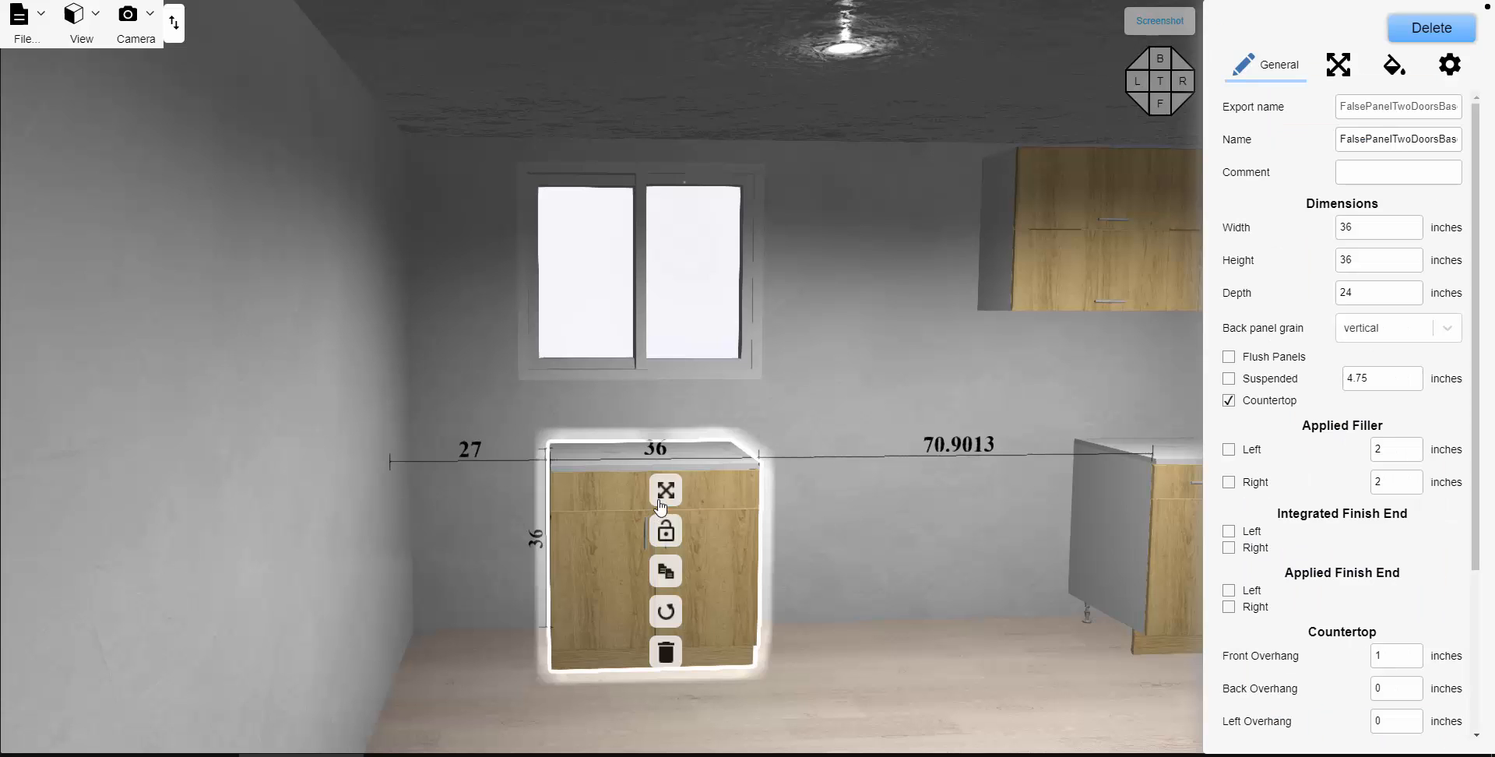
{"action": "mouse_move", "coordinate": [1135, 255]}
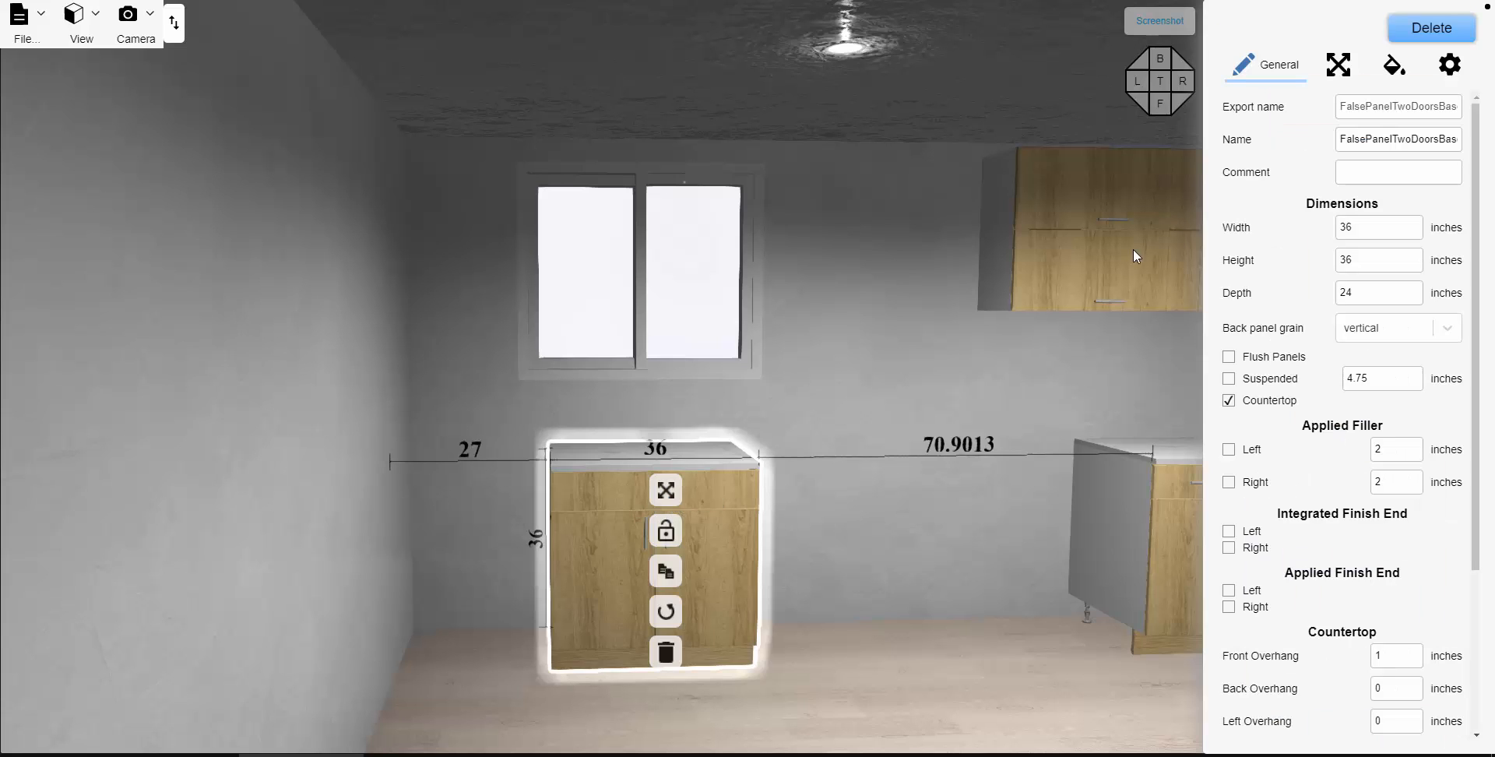
Measure the sink base from its center, reading 45 inches from the left and 189 from the right
{"action": "left_click", "coordinate": [1321, 64]}
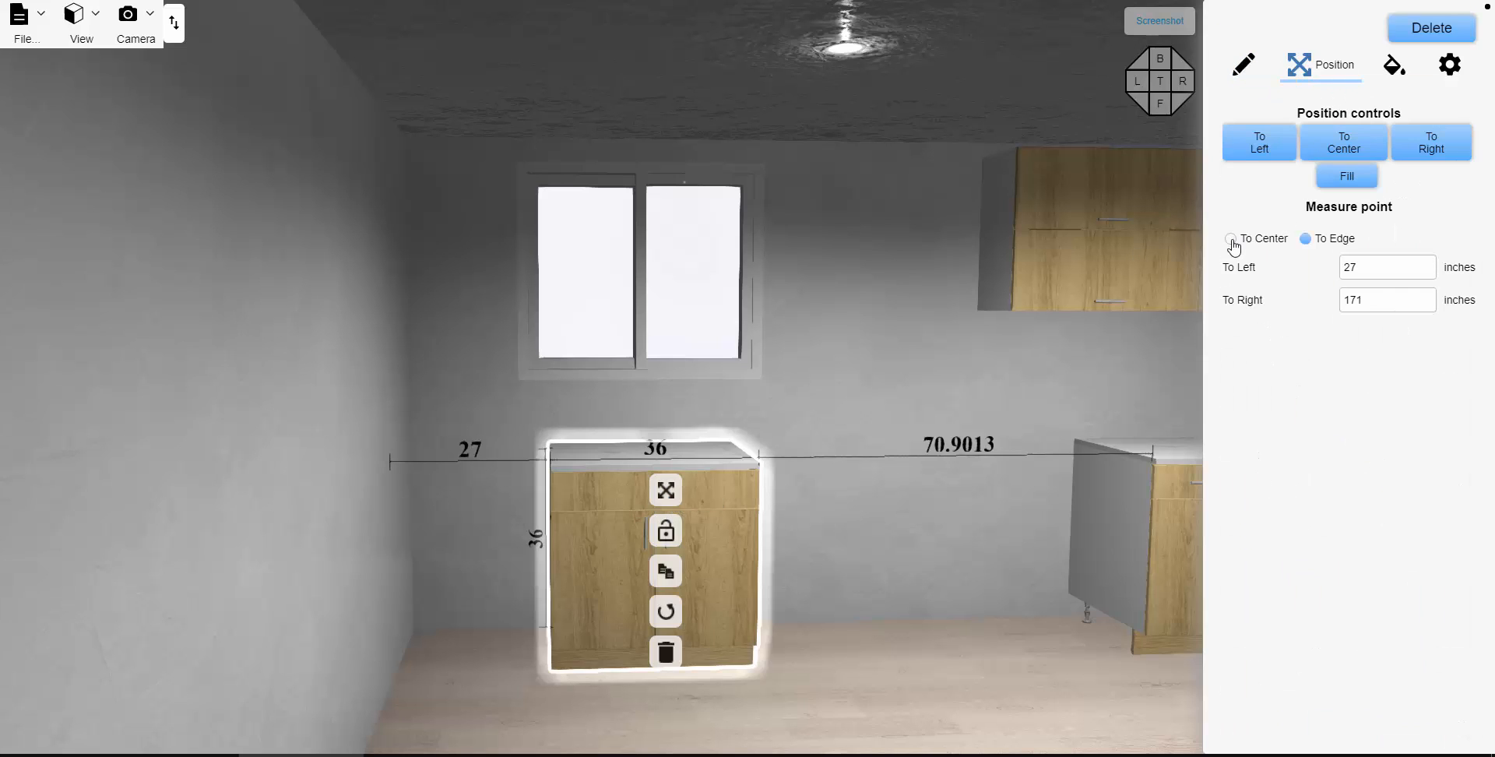
{"action": "left_click", "coordinate": [1231, 239]}
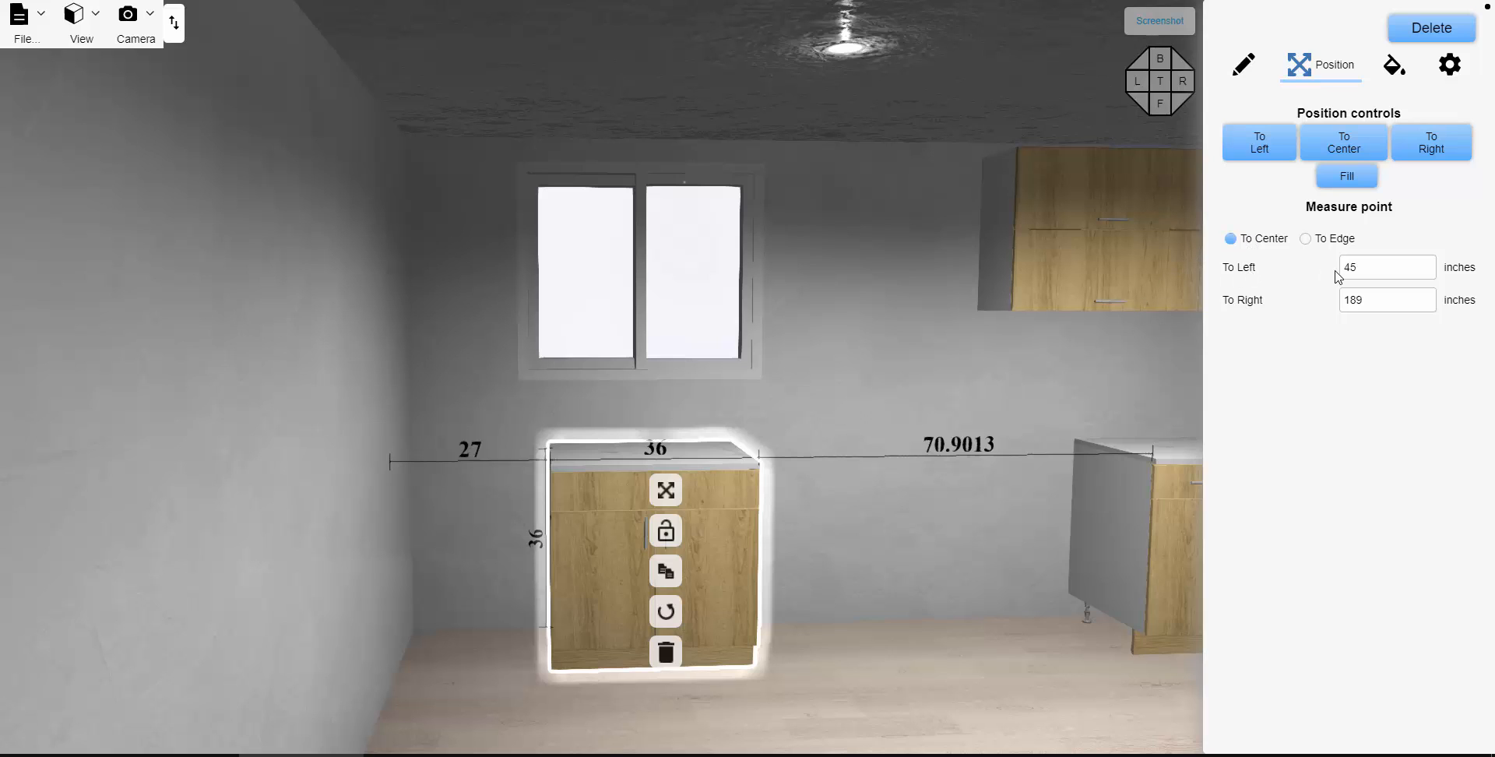
{"action": "mouse_move", "coordinate": [648, 259]}
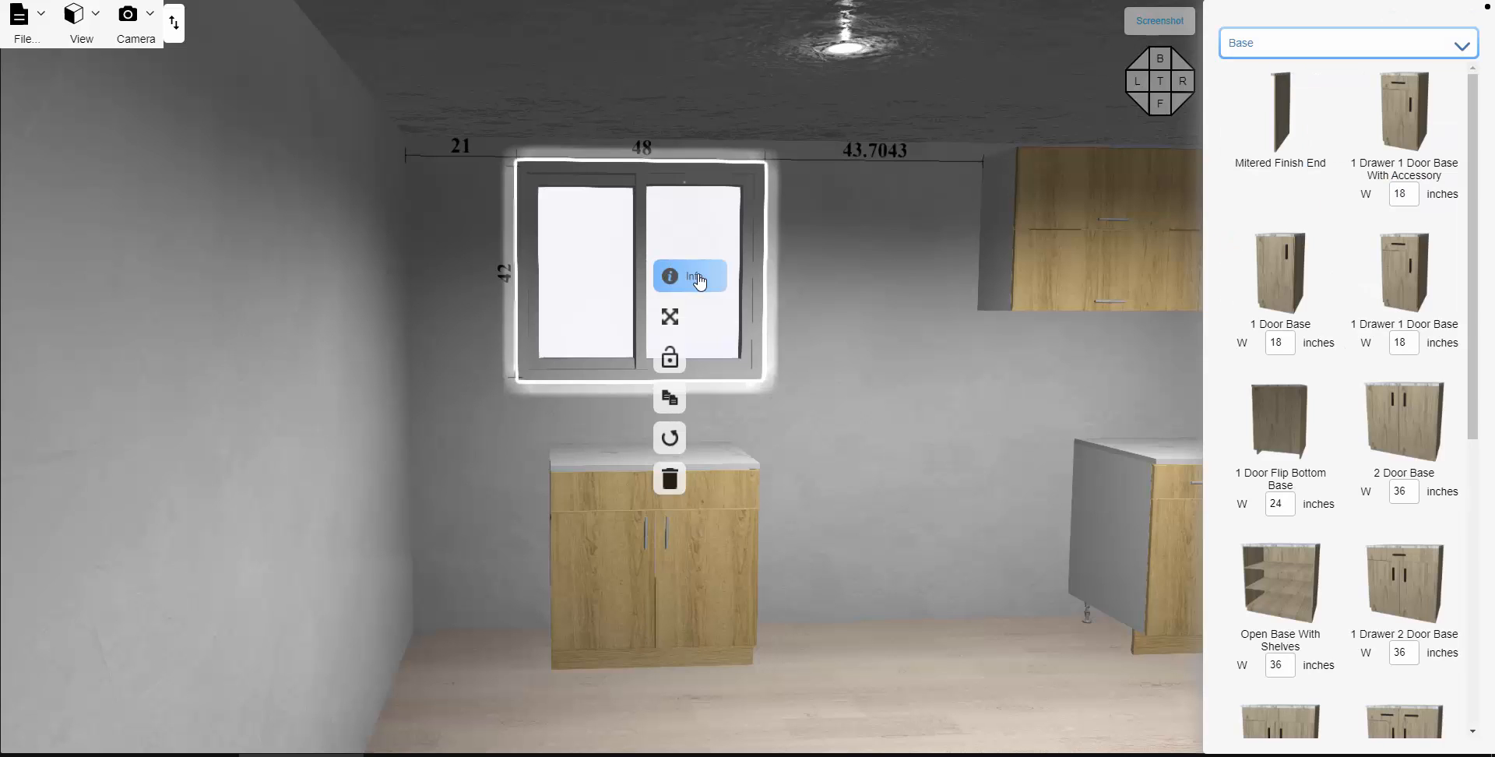
{"action": "left_click", "coordinate": [835, 276]}
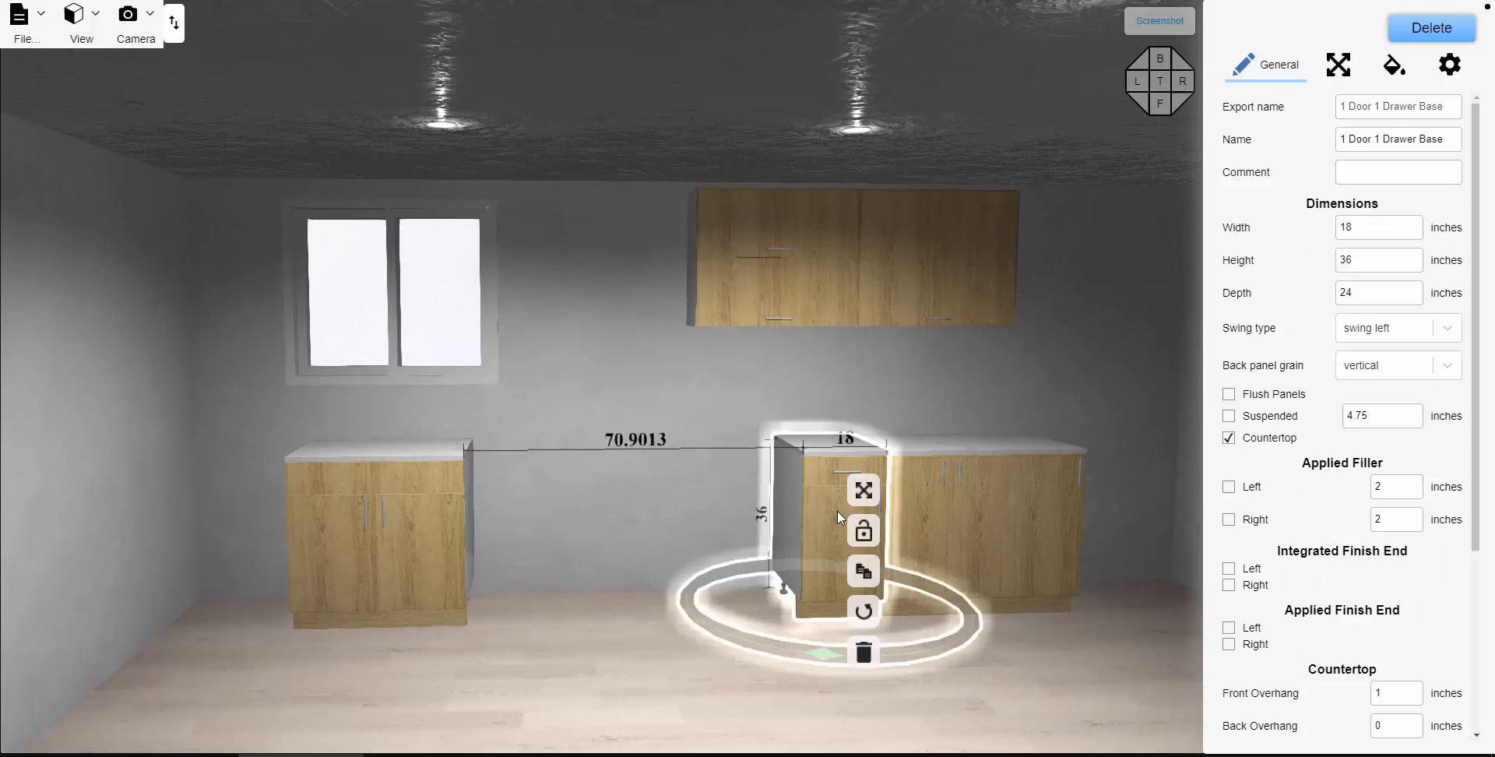
{"action": "mouse_move", "coordinate": [822, 515]}
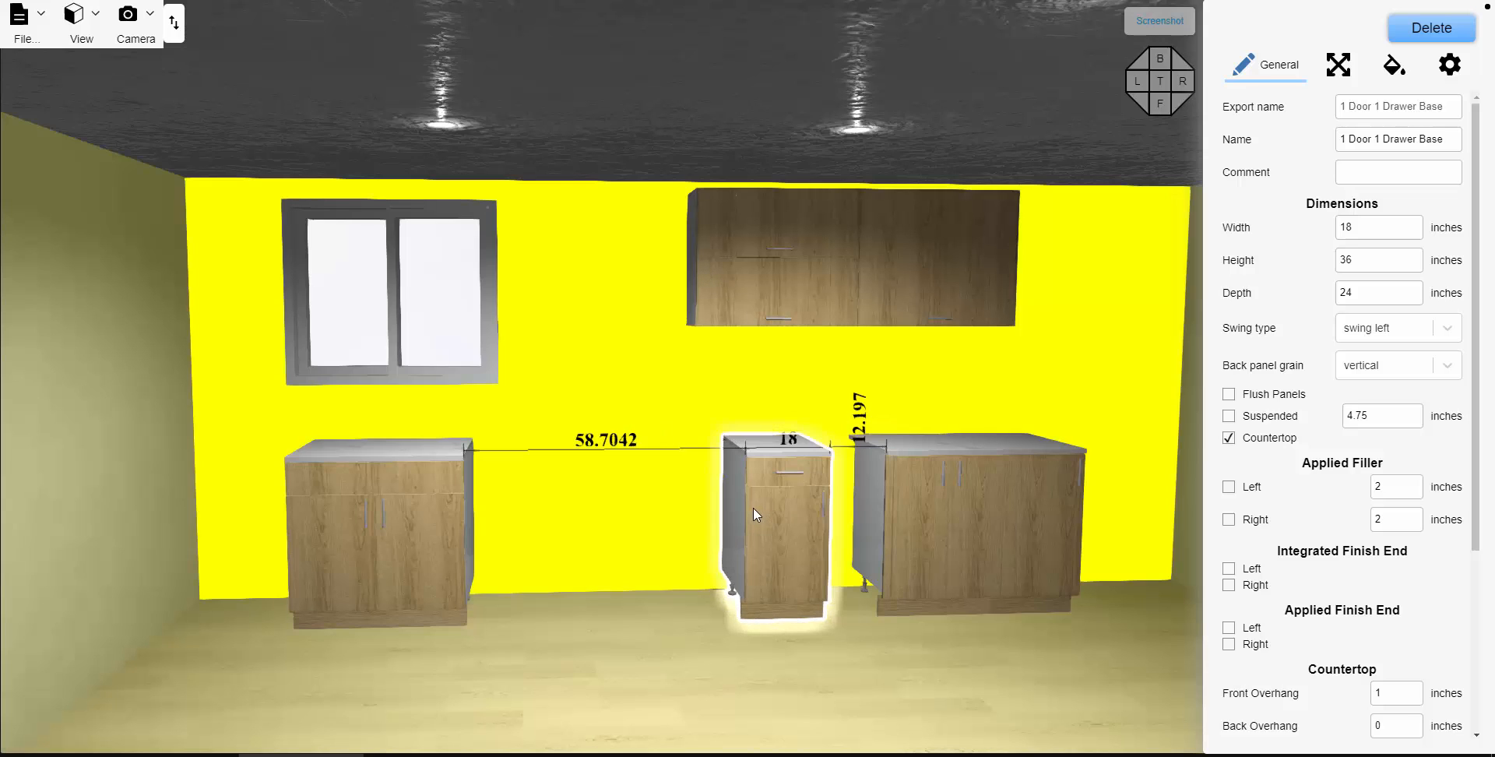
Slide the 18-inch drawer base left to 49.7 inches from the sink base
{"action": "left_click_drag", "start_coordinate": [773, 514], "coordinate": [735, 515]}
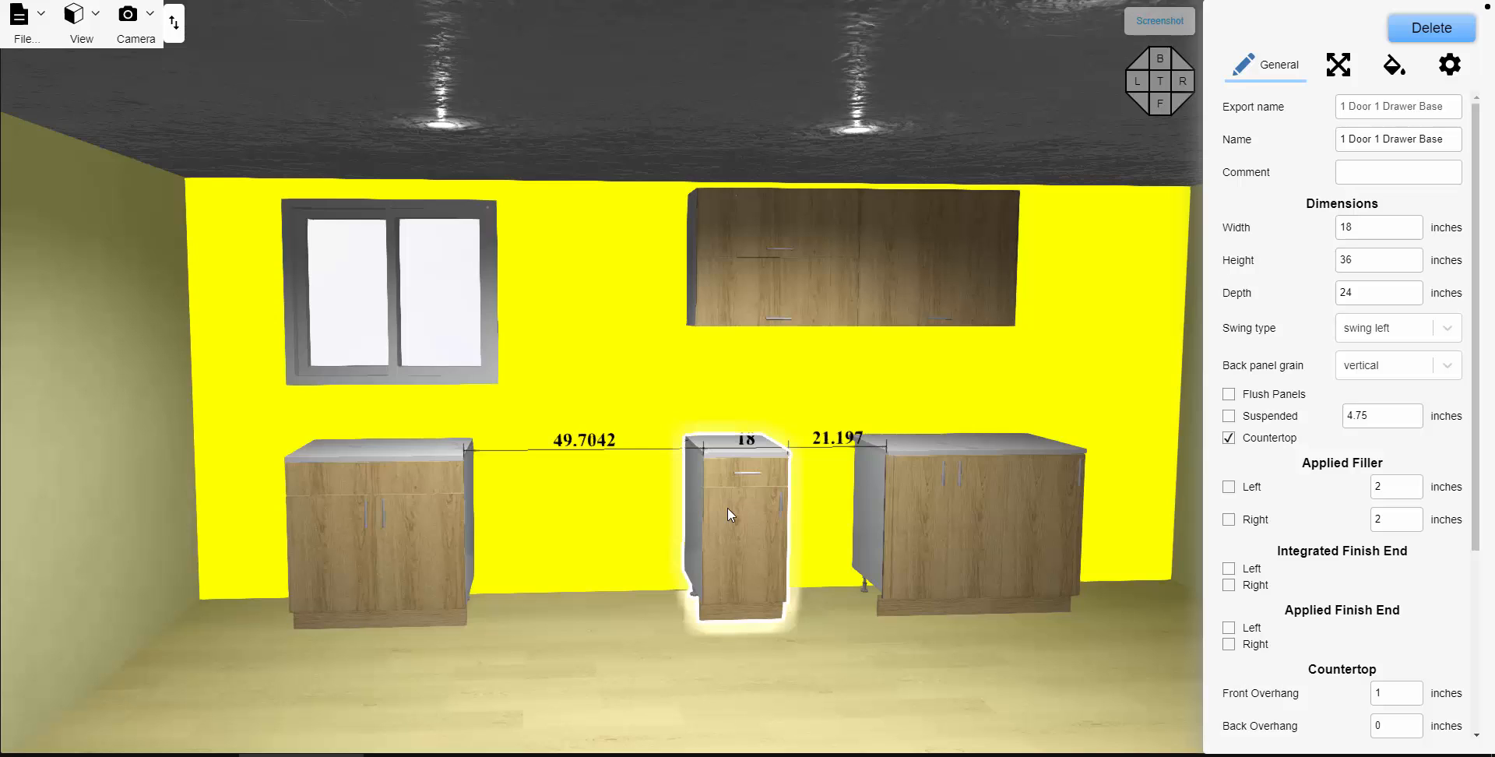
{"action": "left_click", "coordinate": [734, 515]}
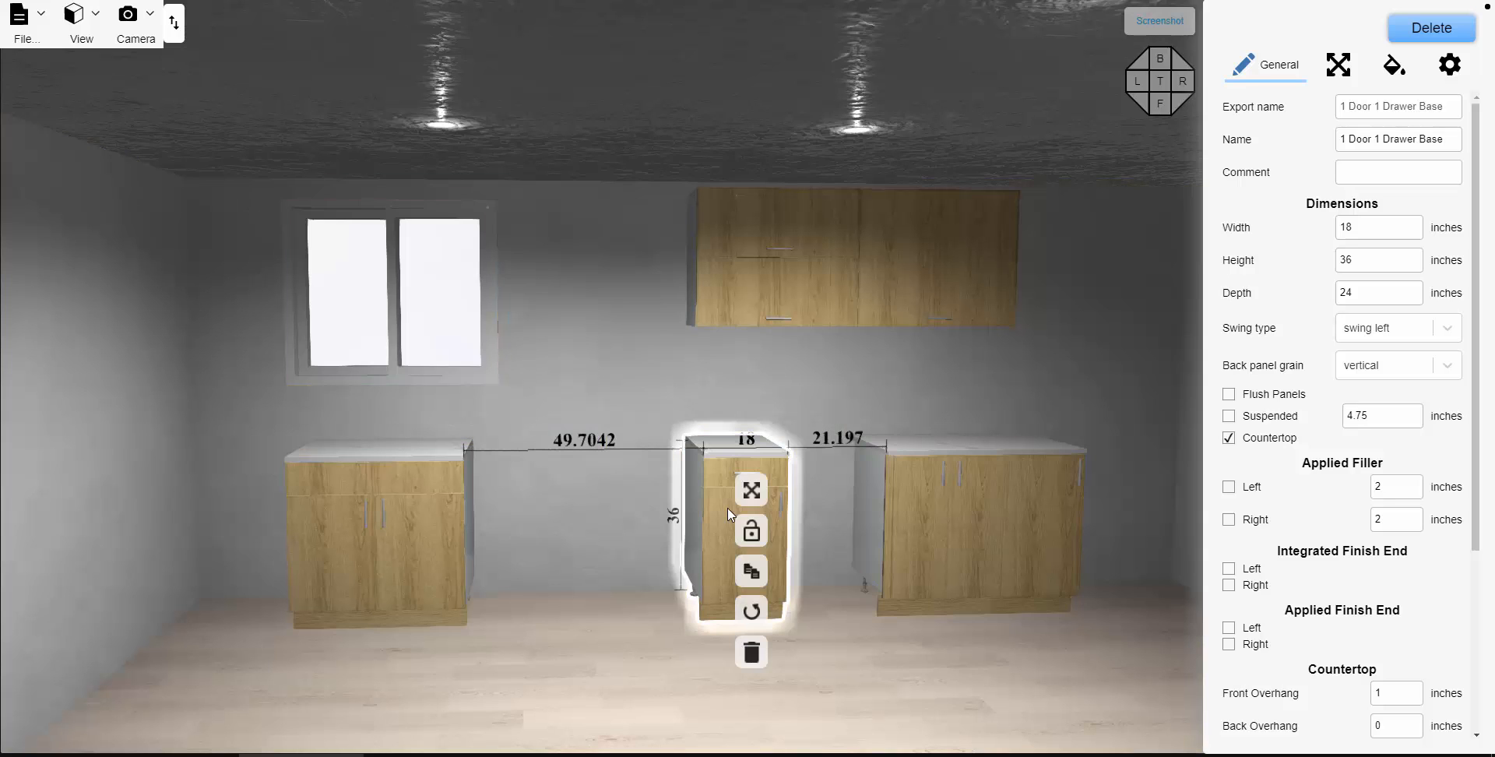
{"action": "mouse_move", "coordinate": [671, 318]}
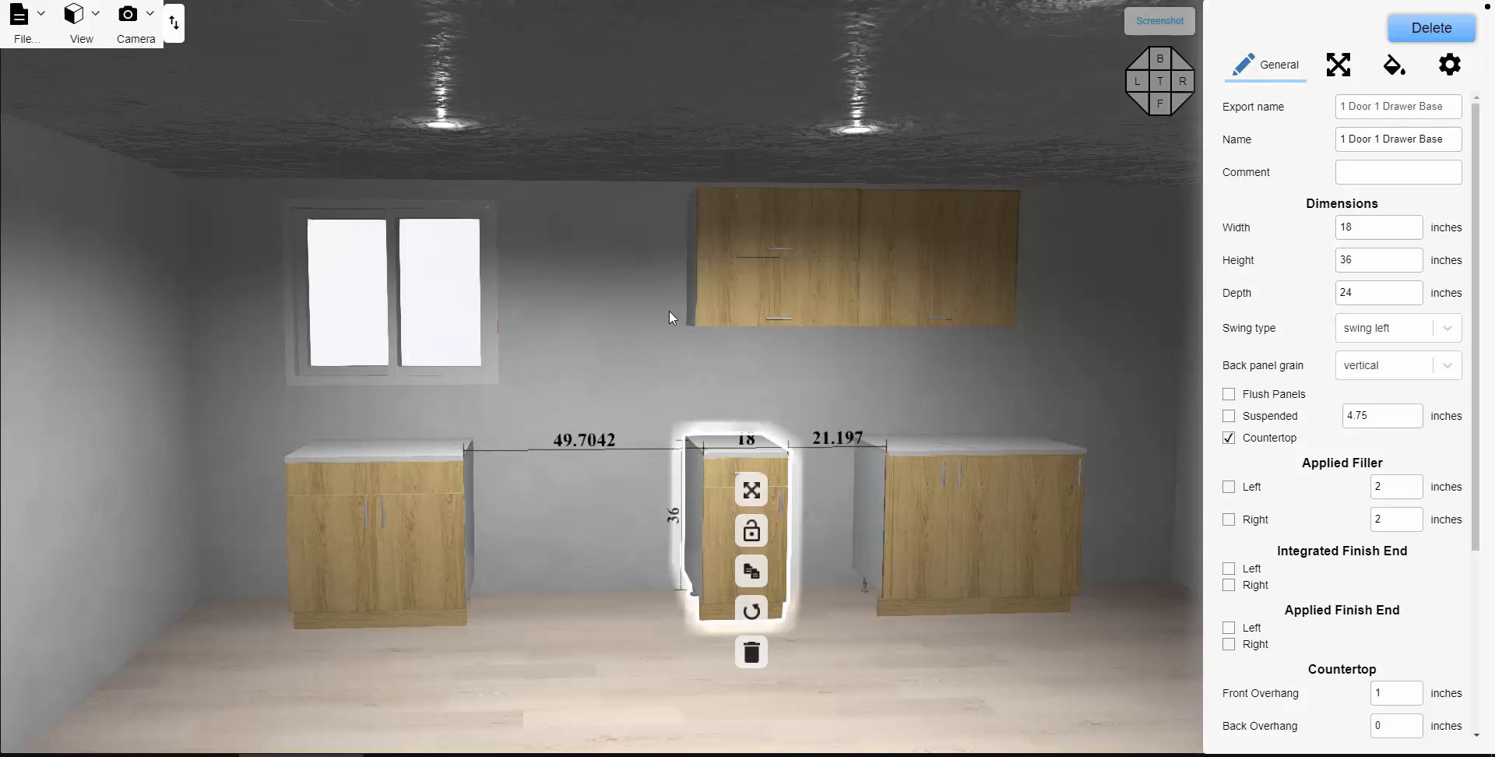
{"action": "mouse_move", "coordinate": [628, 389]}
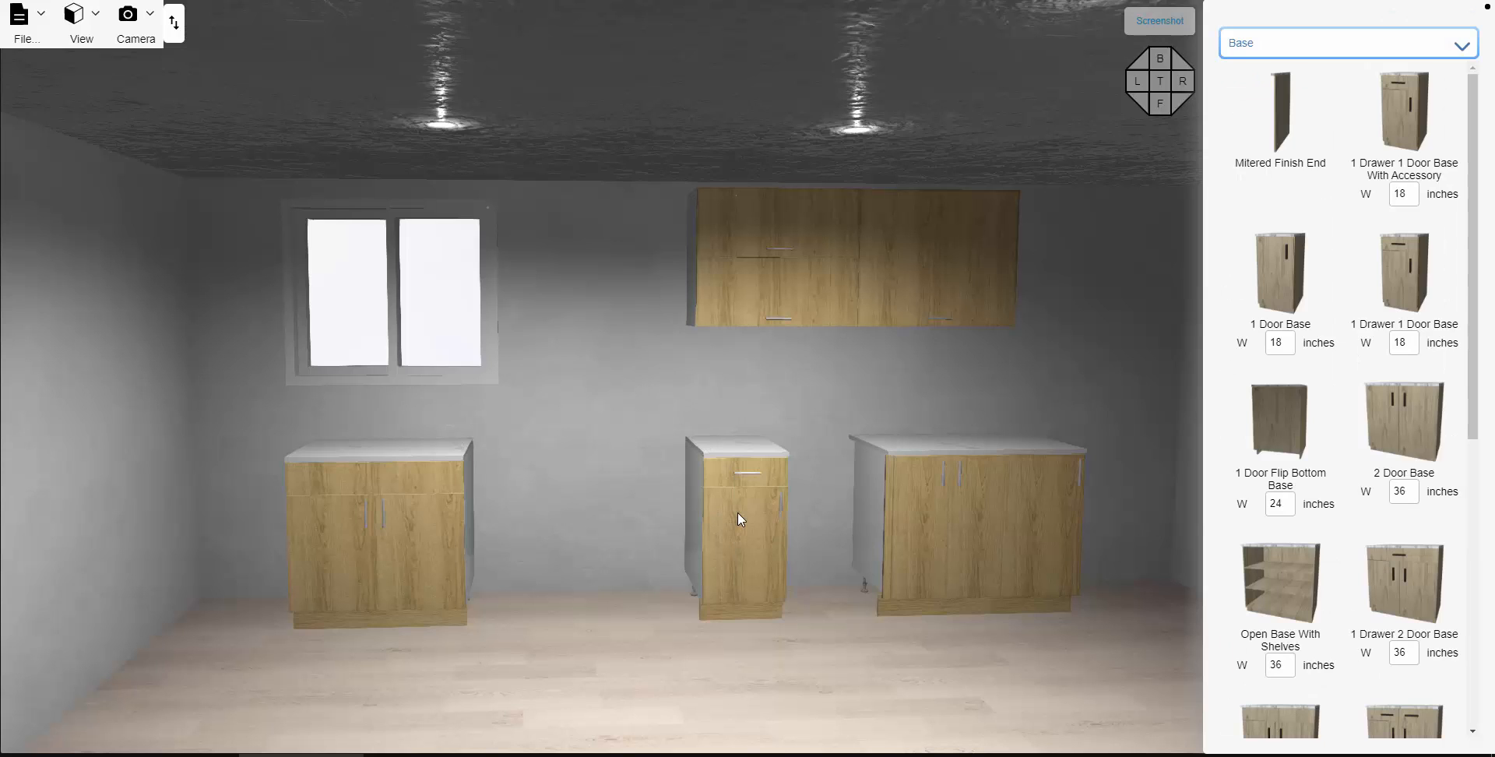
{"action": "left_click", "coordinate": [739, 519]}
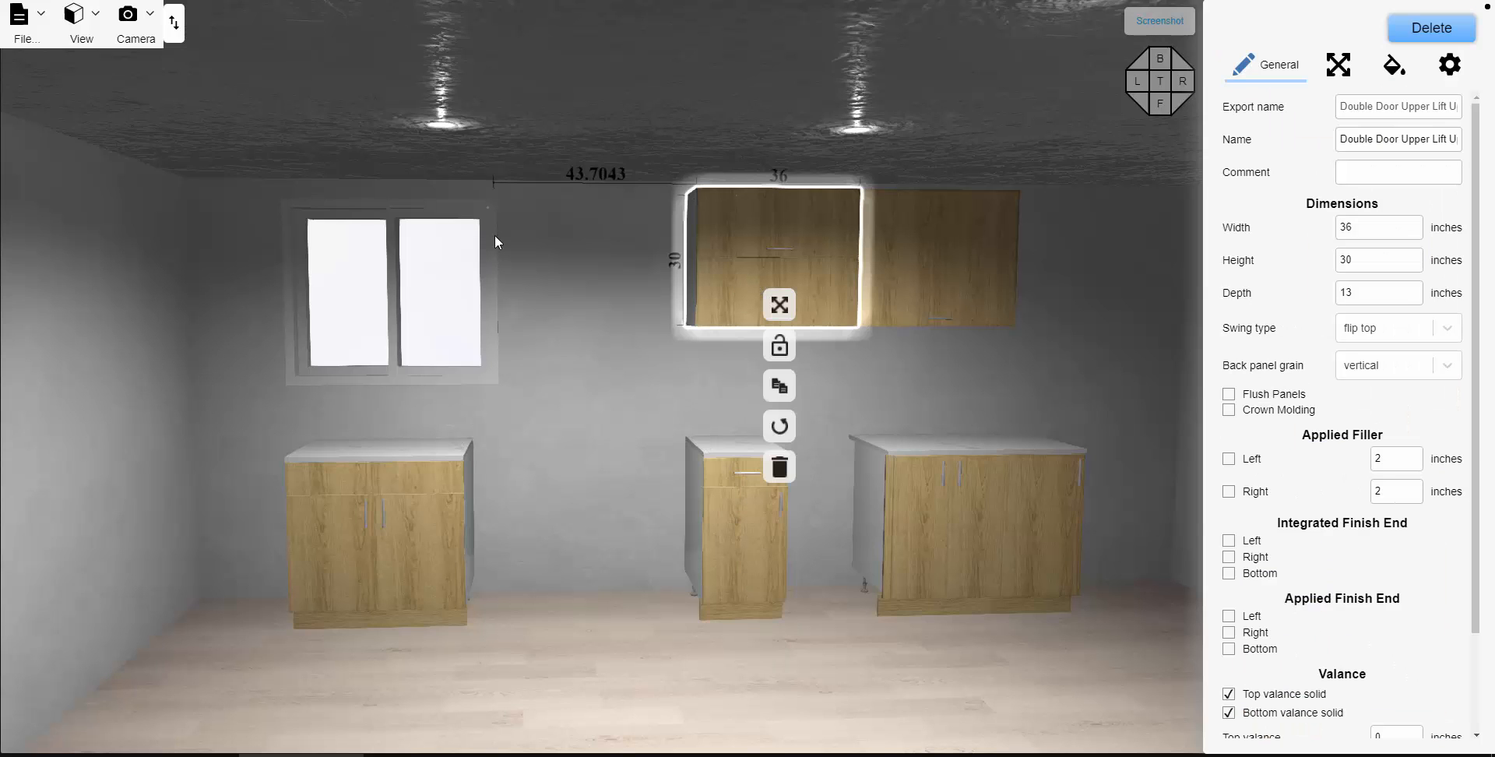
{"action": "mouse_move", "coordinate": [506, 360]}
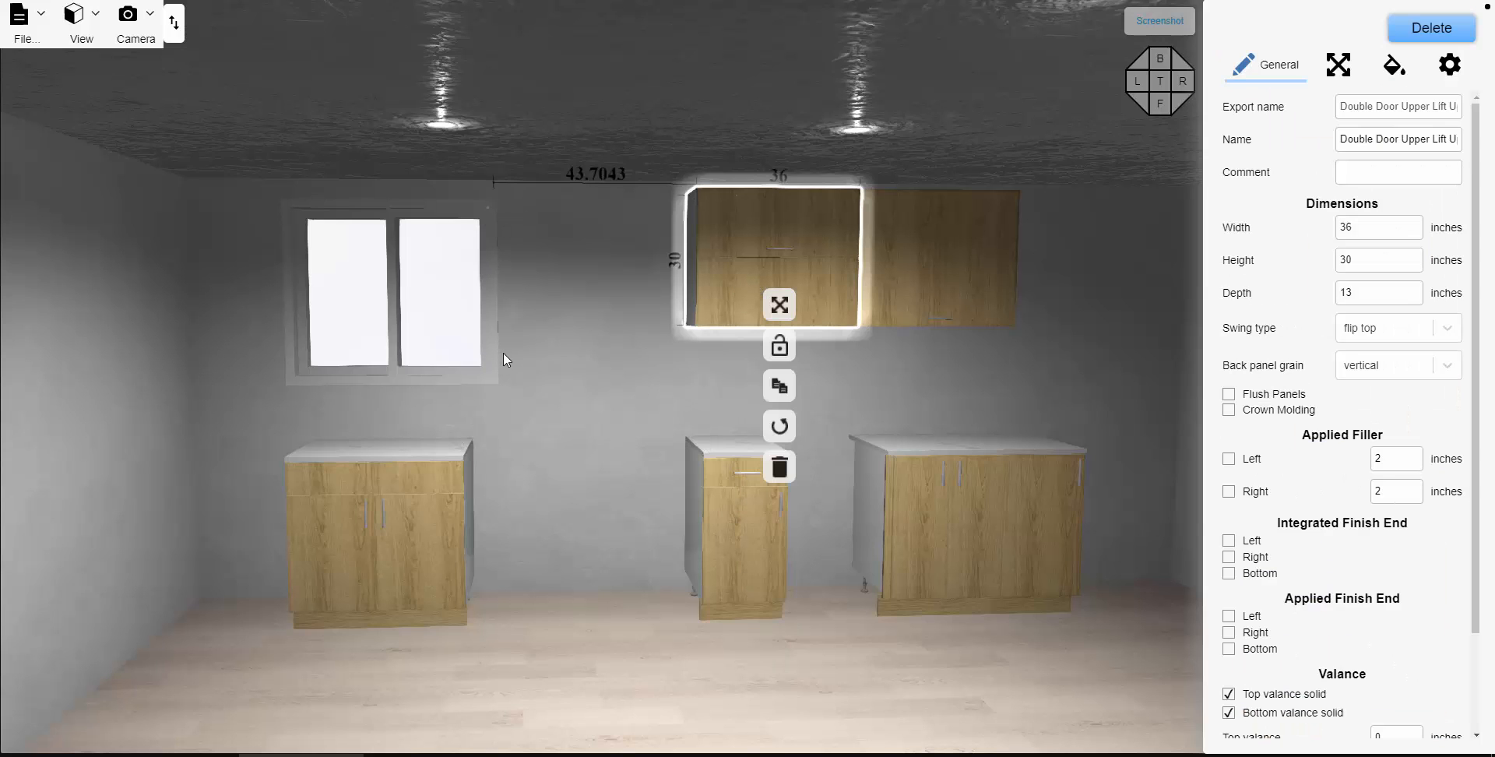
{"action": "mouse_move", "coordinate": [502, 382]}
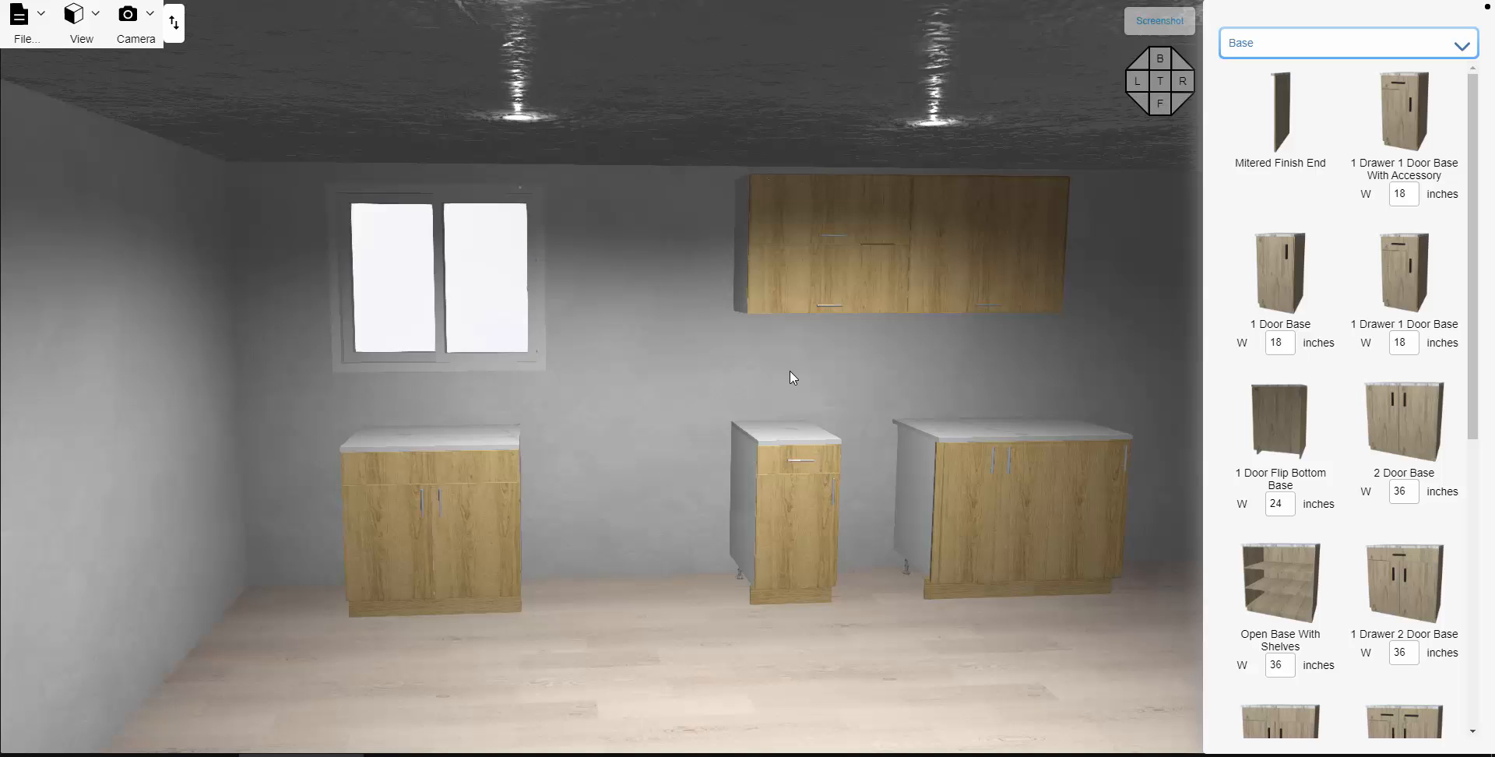
{"action": "mouse_move", "coordinate": [795, 385]}
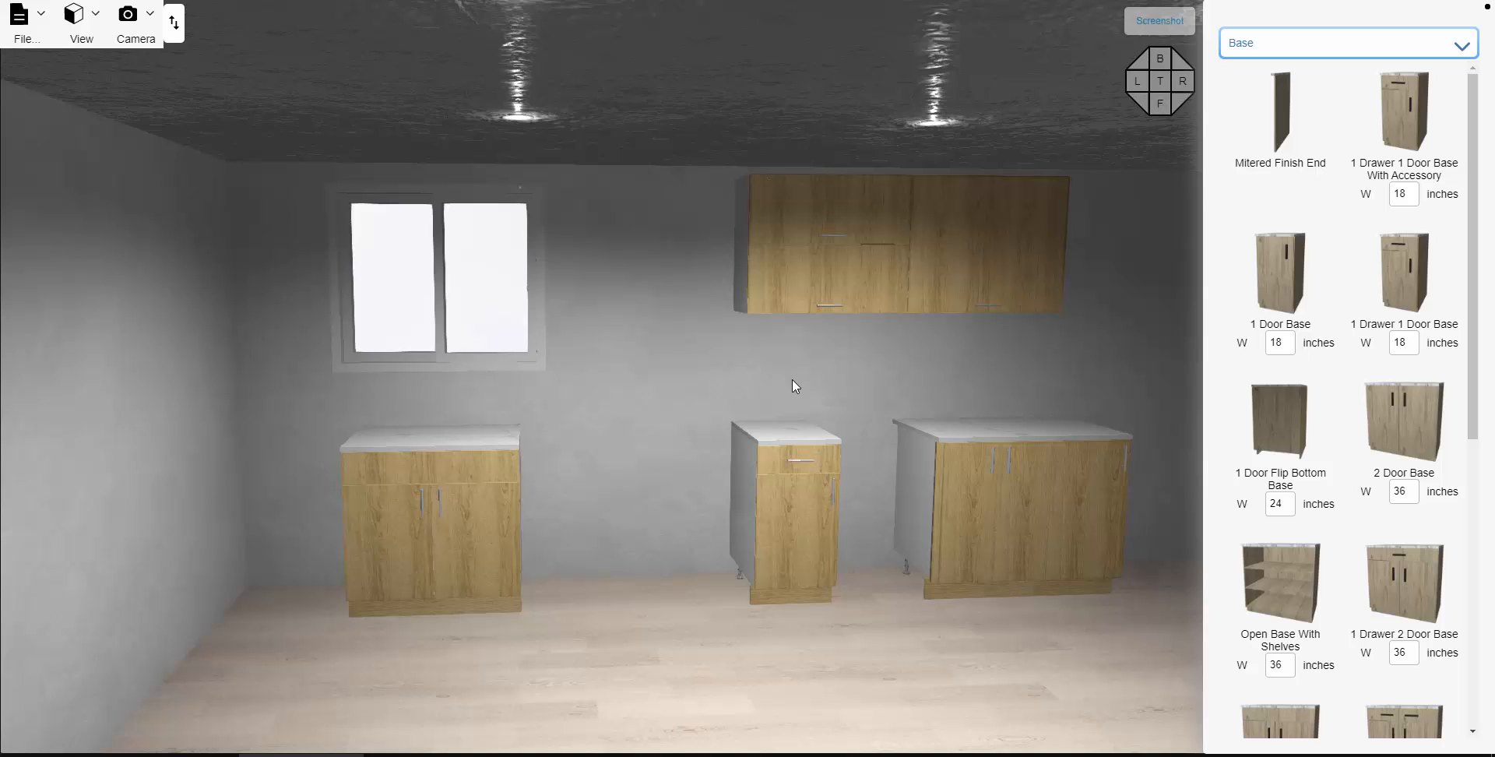
{"action": "mouse_move", "coordinate": [667, 388]}
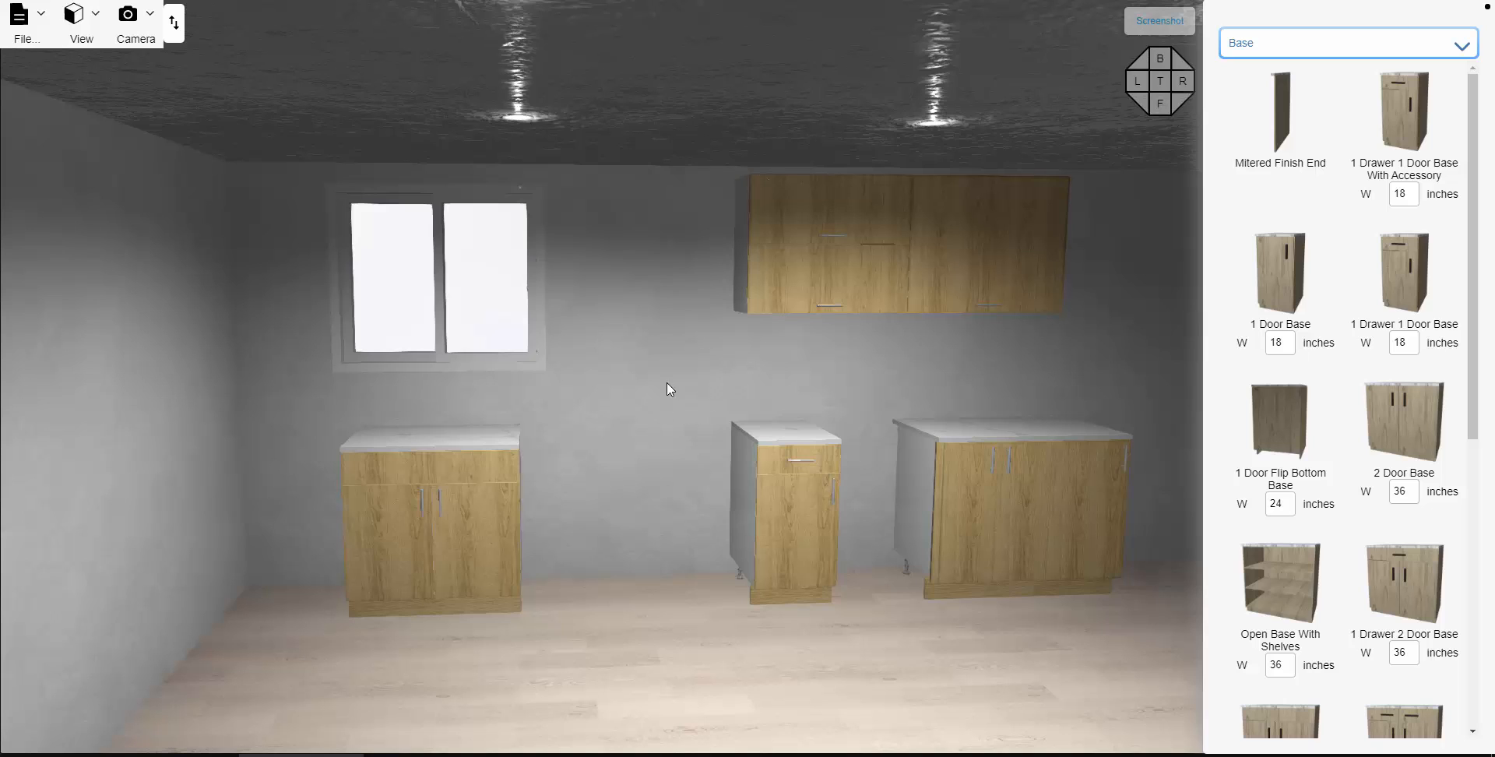
{"action": "mouse_move", "coordinate": [649, 425]}
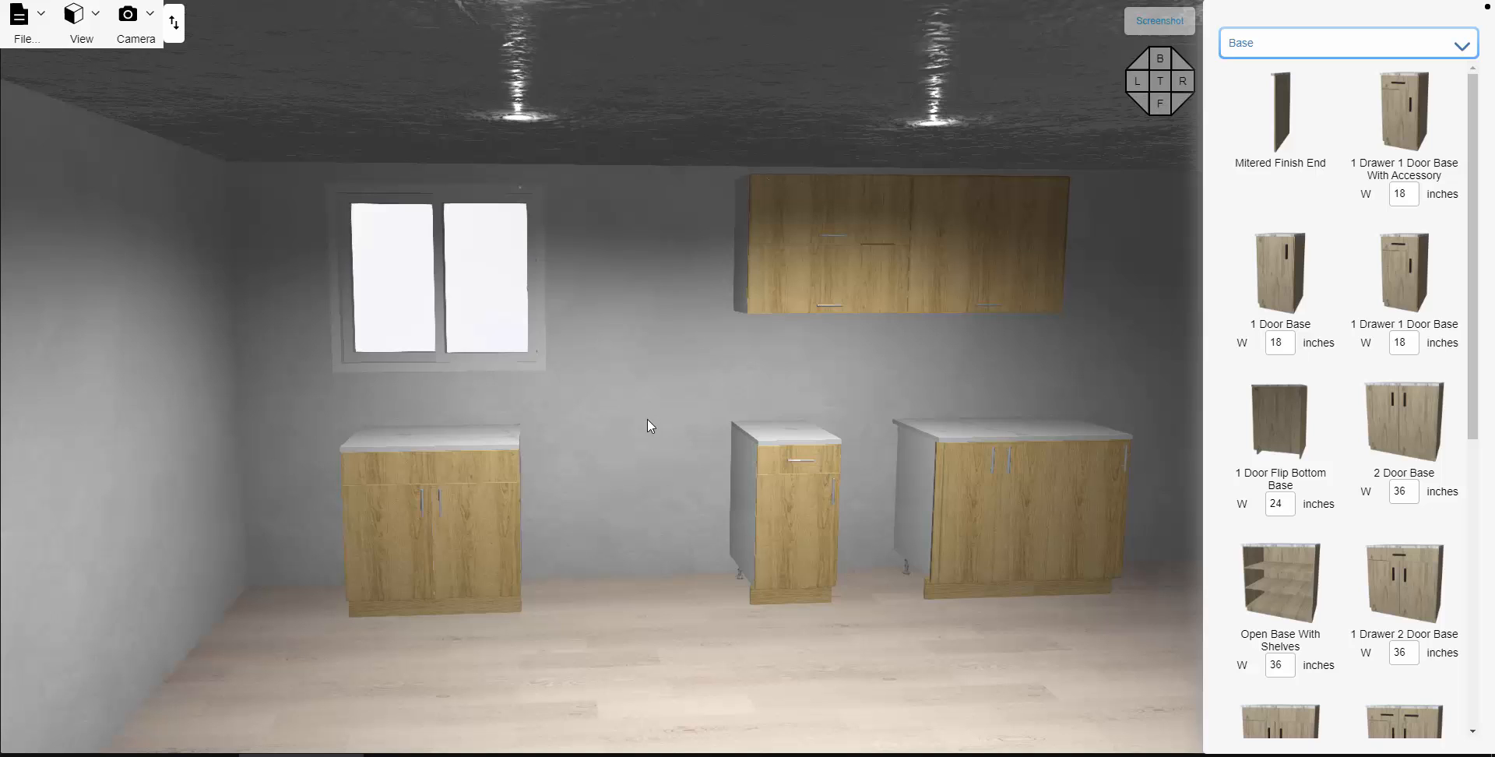
Select the back window wall with its cabinets and bring up the view mode options
{"action": "left_click", "coordinate": [81, 17]}
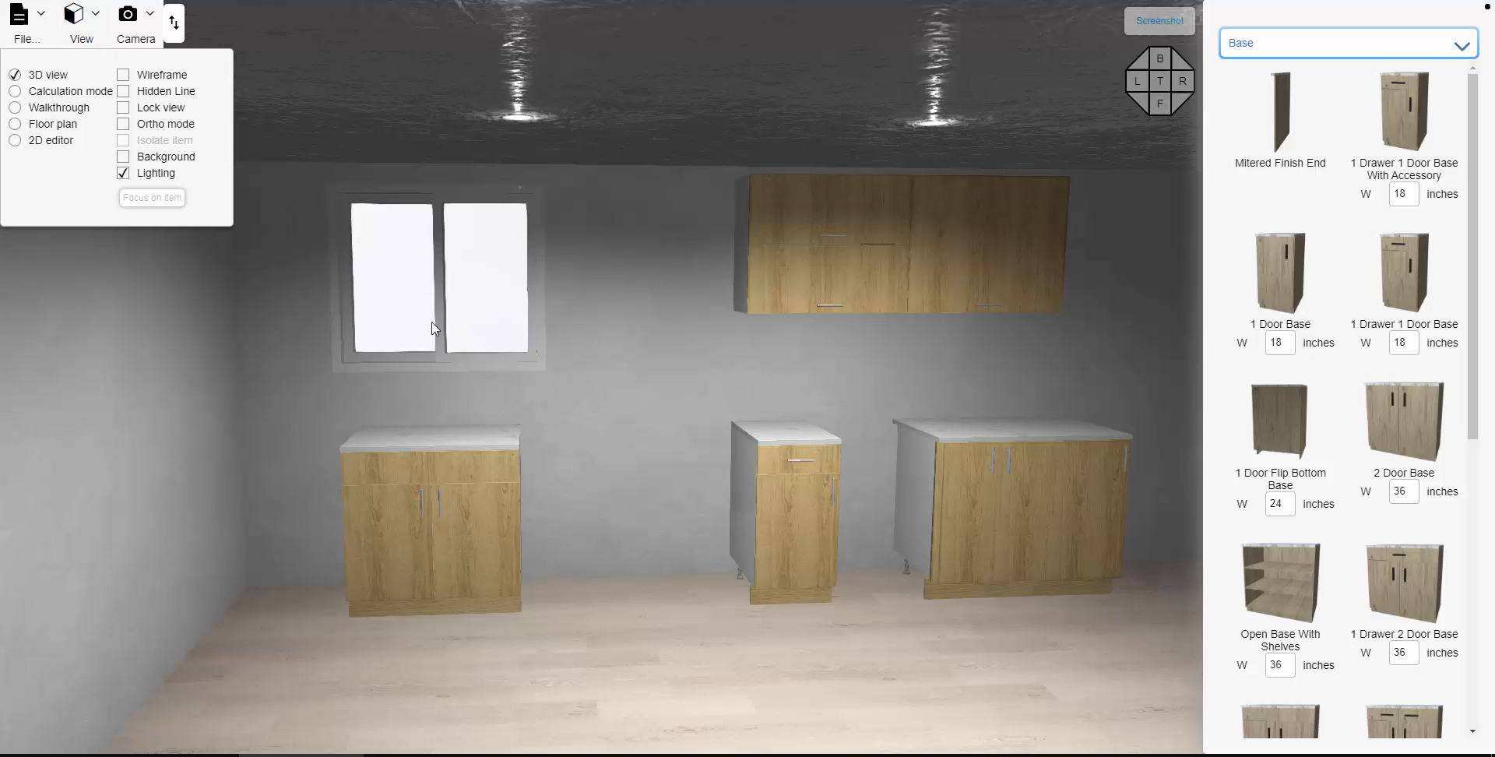
{"action": "mouse_move", "coordinate": [641, 395]}
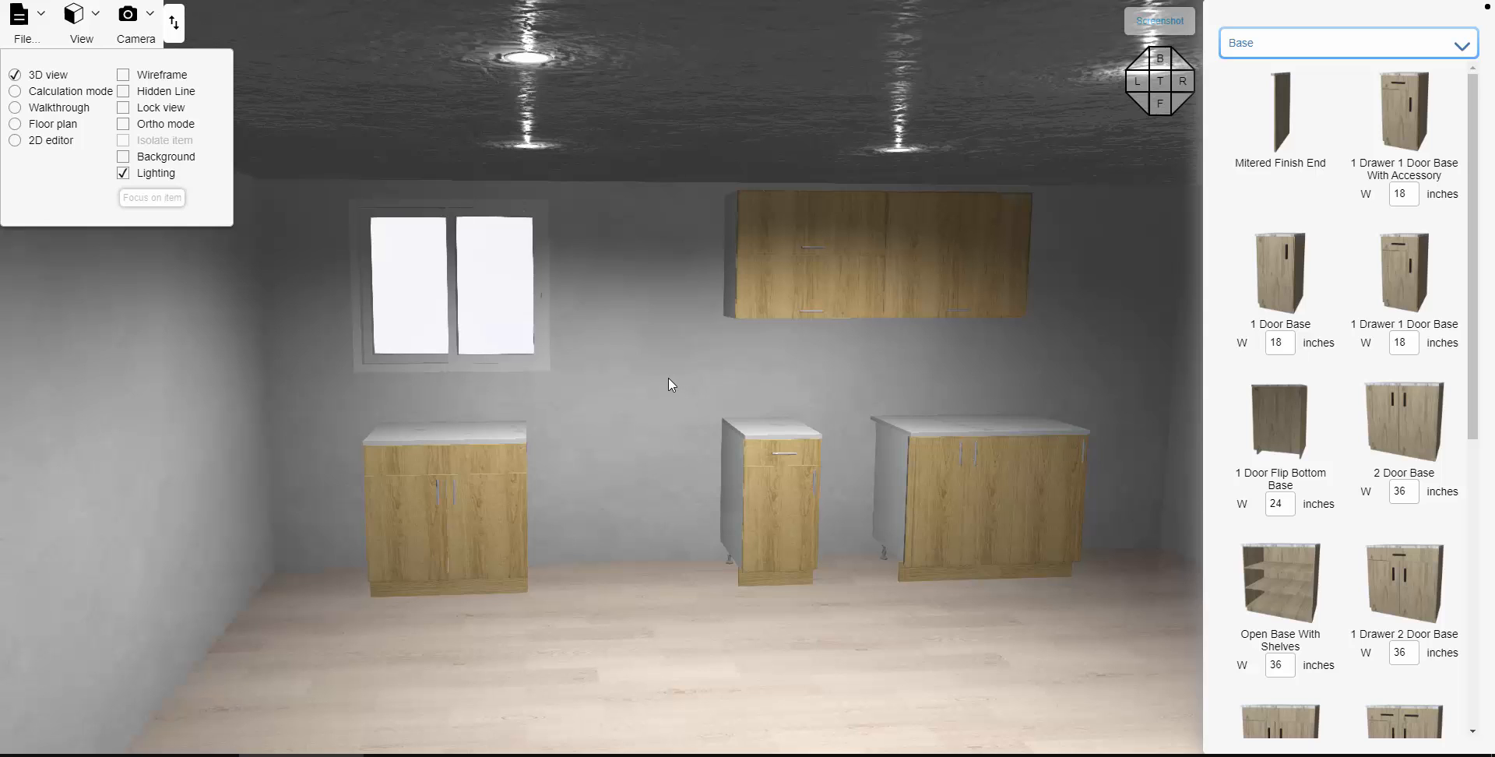
{"action": "left_click", "coordinate": [667, 400]}
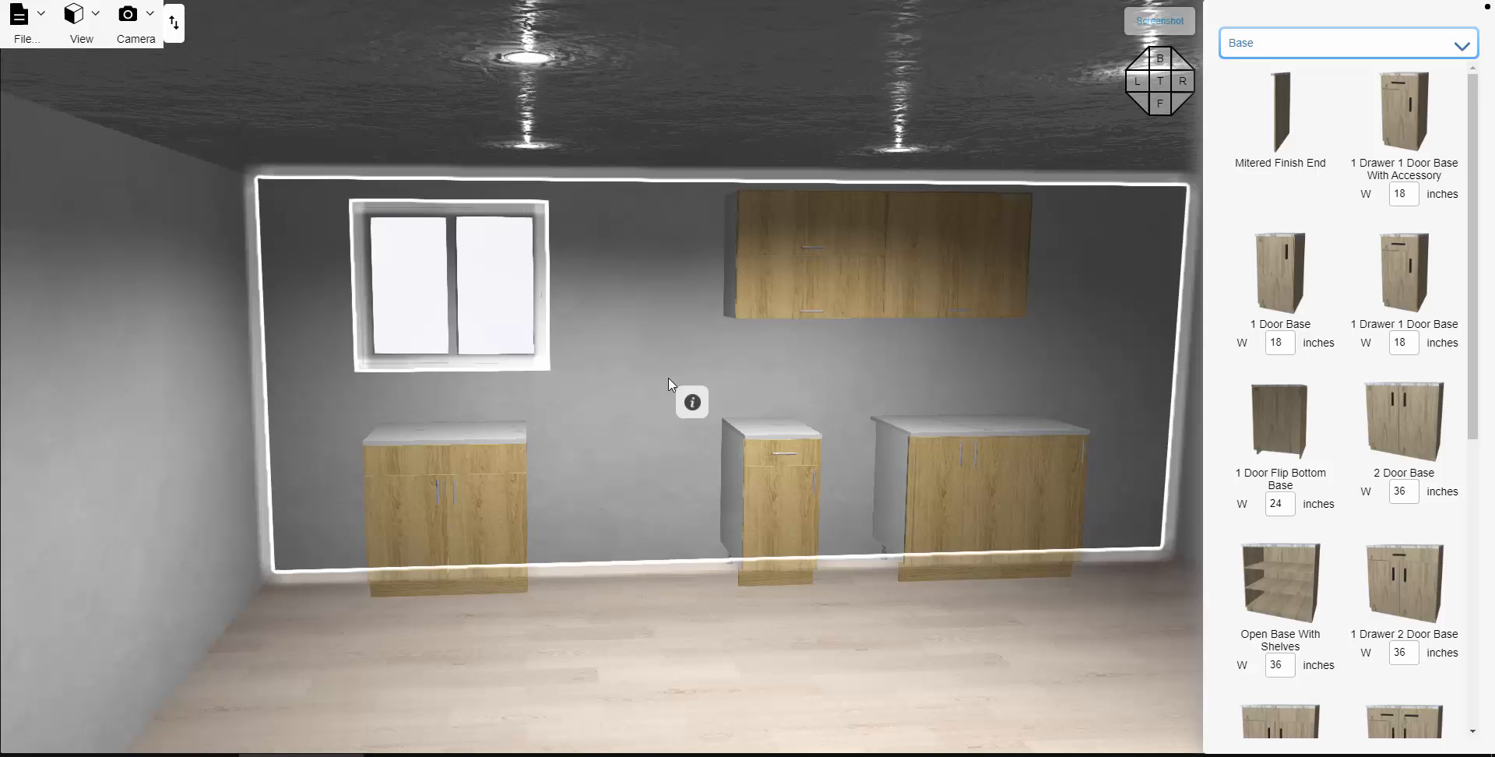
{"action": "mouse_move", "coordinate": [539, 391]}
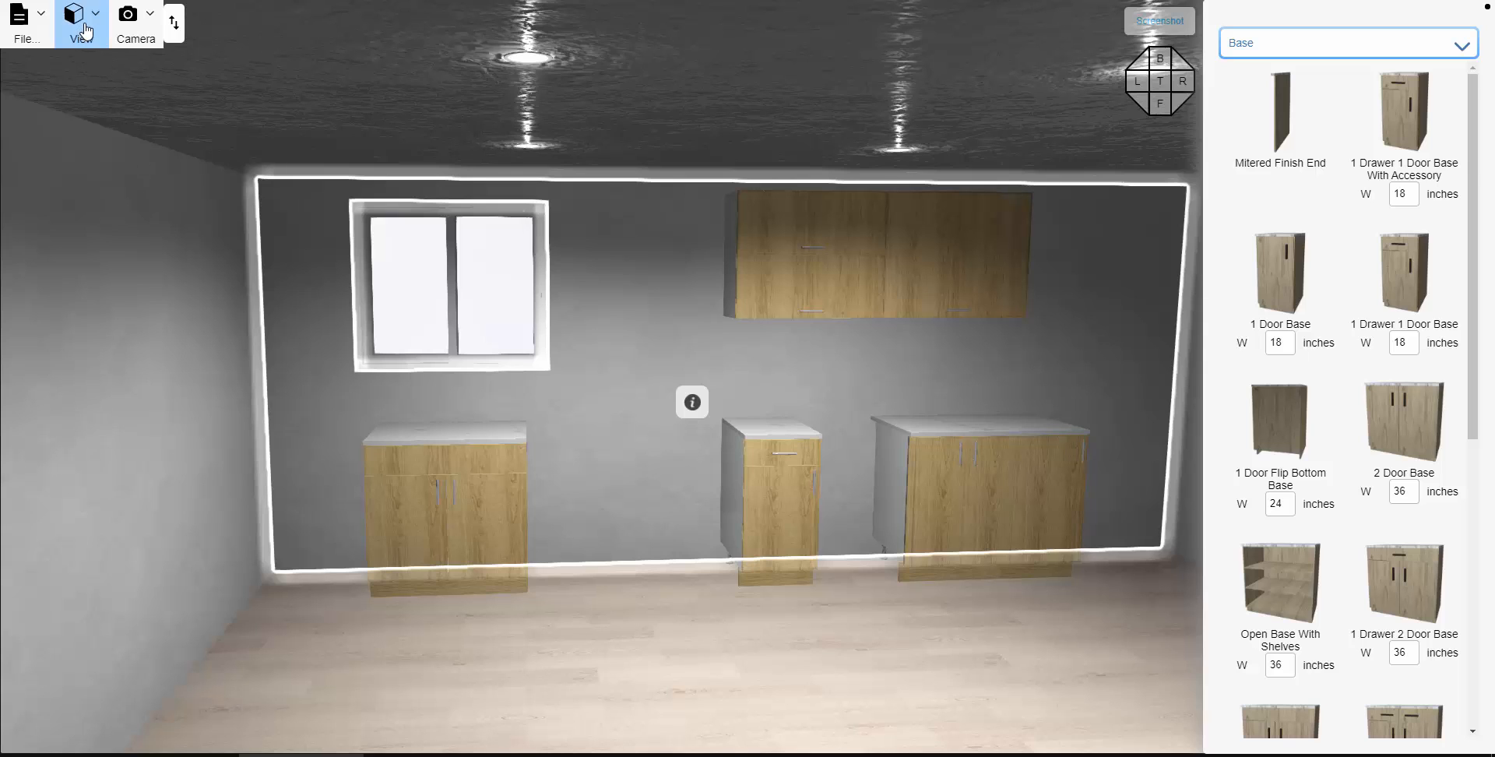
{"action": "left_click", "coordinate": [81, 14]}
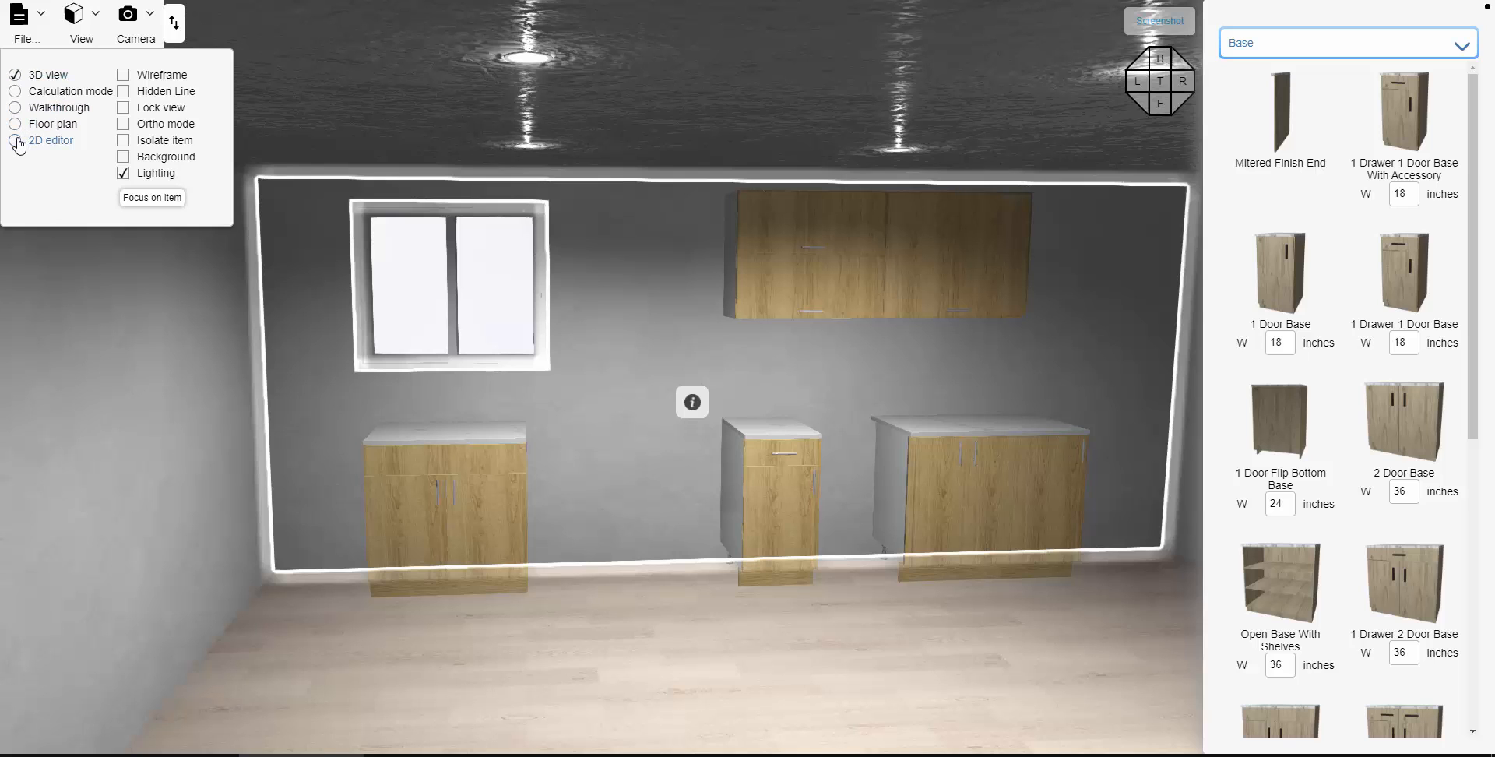
Open the back wall in the 2D editor elevation view
{"action": "left_click", "coordinate": [51, 140]}
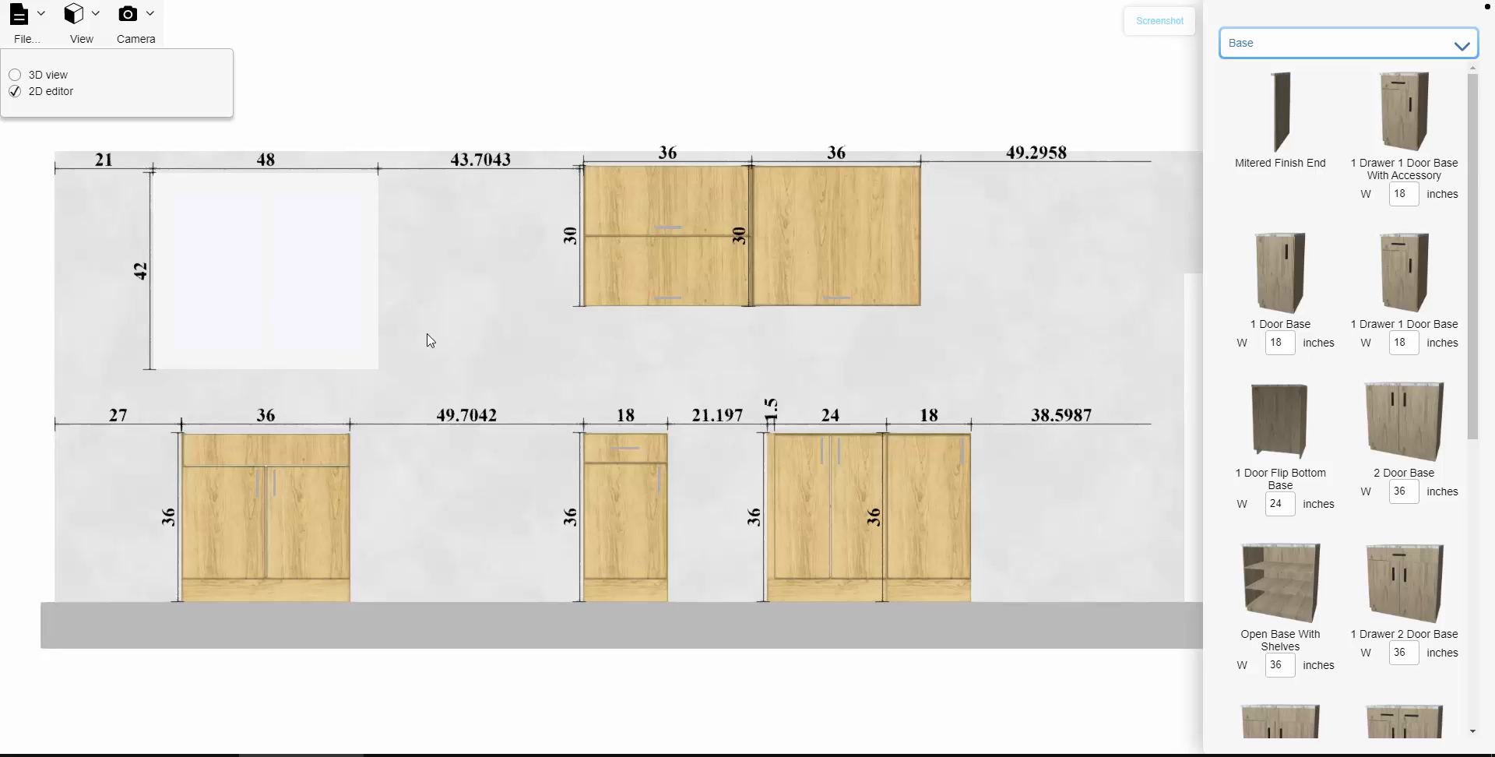
{"action": "mouse_move", "coordinate": [620, 376]}
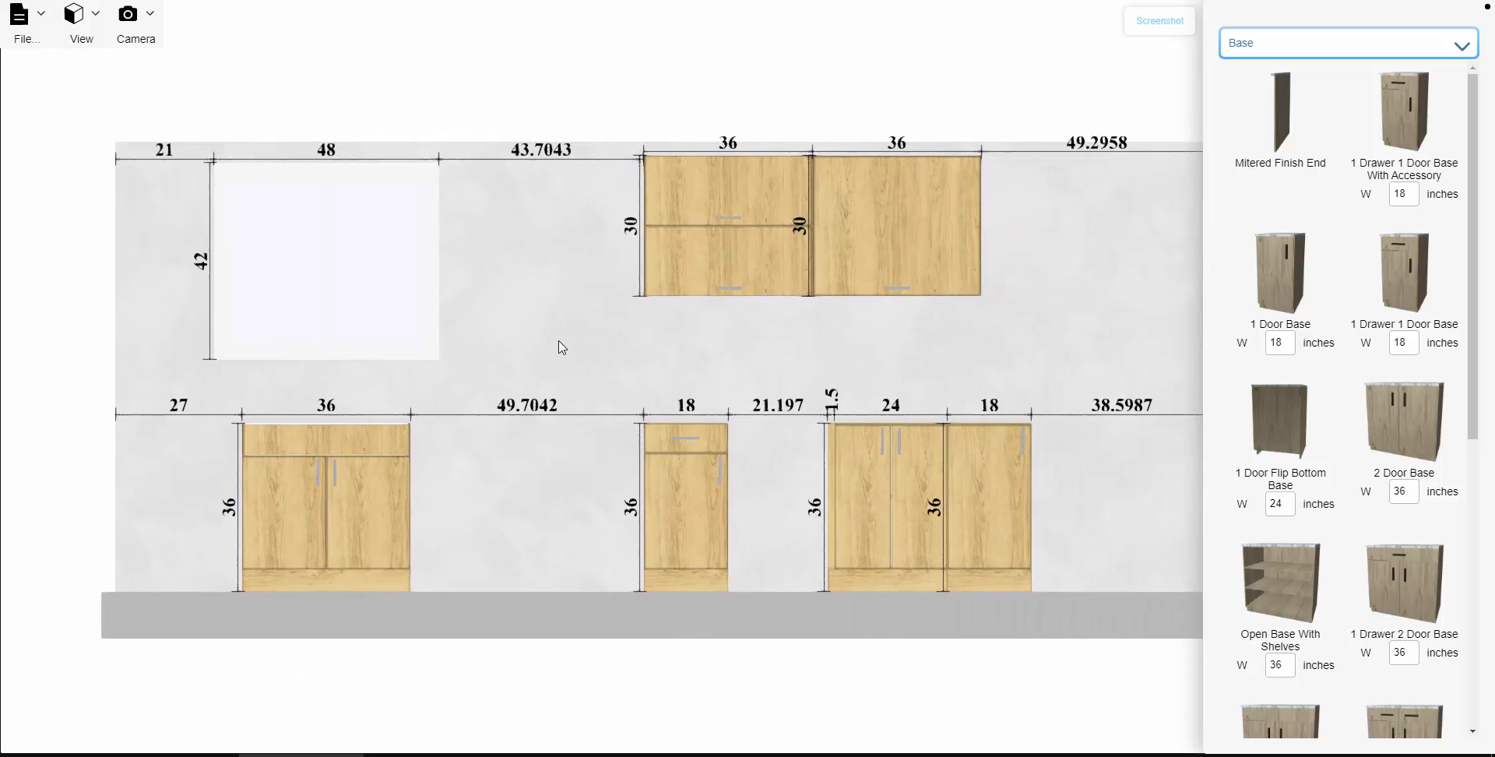
{"action": "mouse_move", "coordinate": [857, 157]}
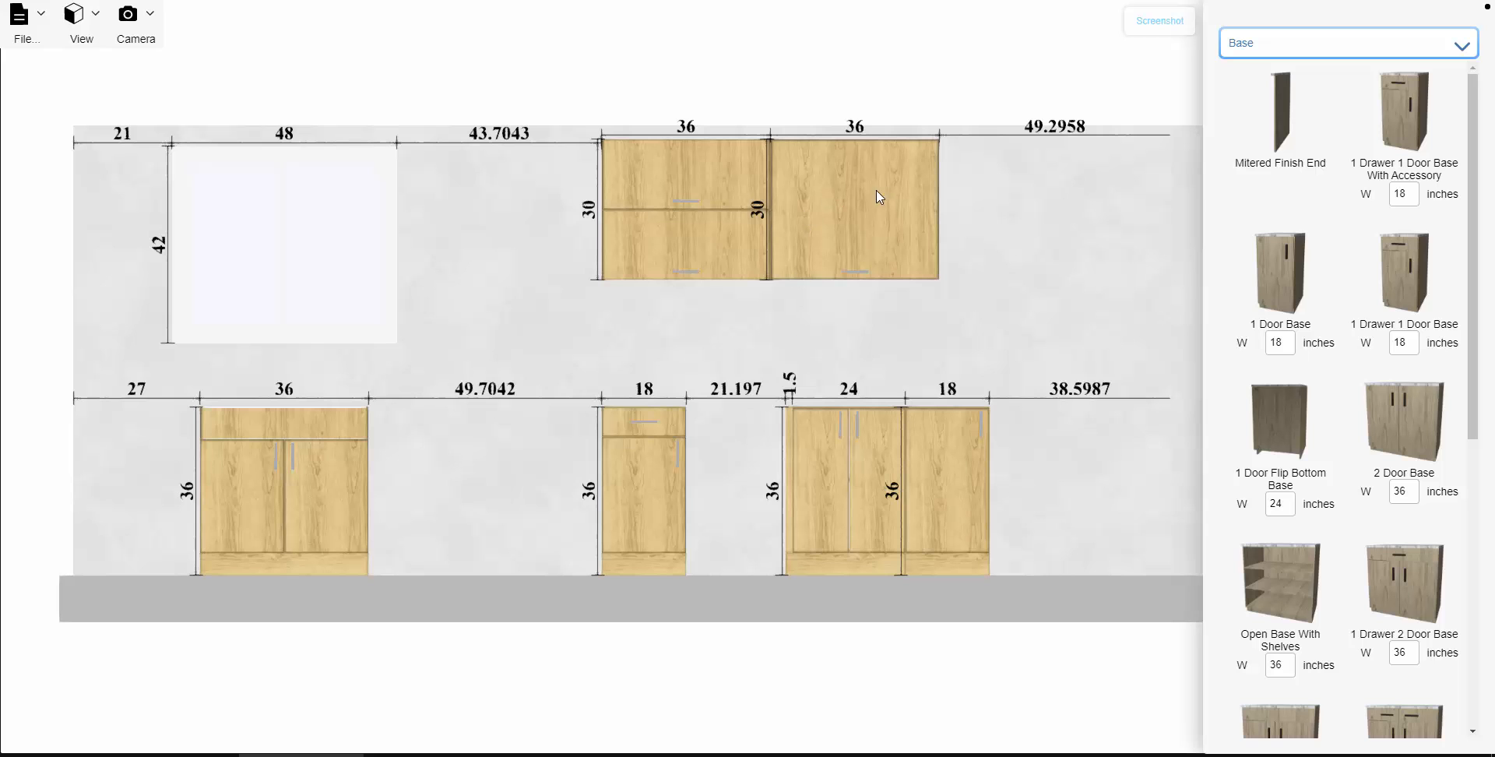
Add a 36-inch Microwave 2 Door Upper beside the right upper cabinet
{"action": "left_click", "coordinate": [853, 207]}
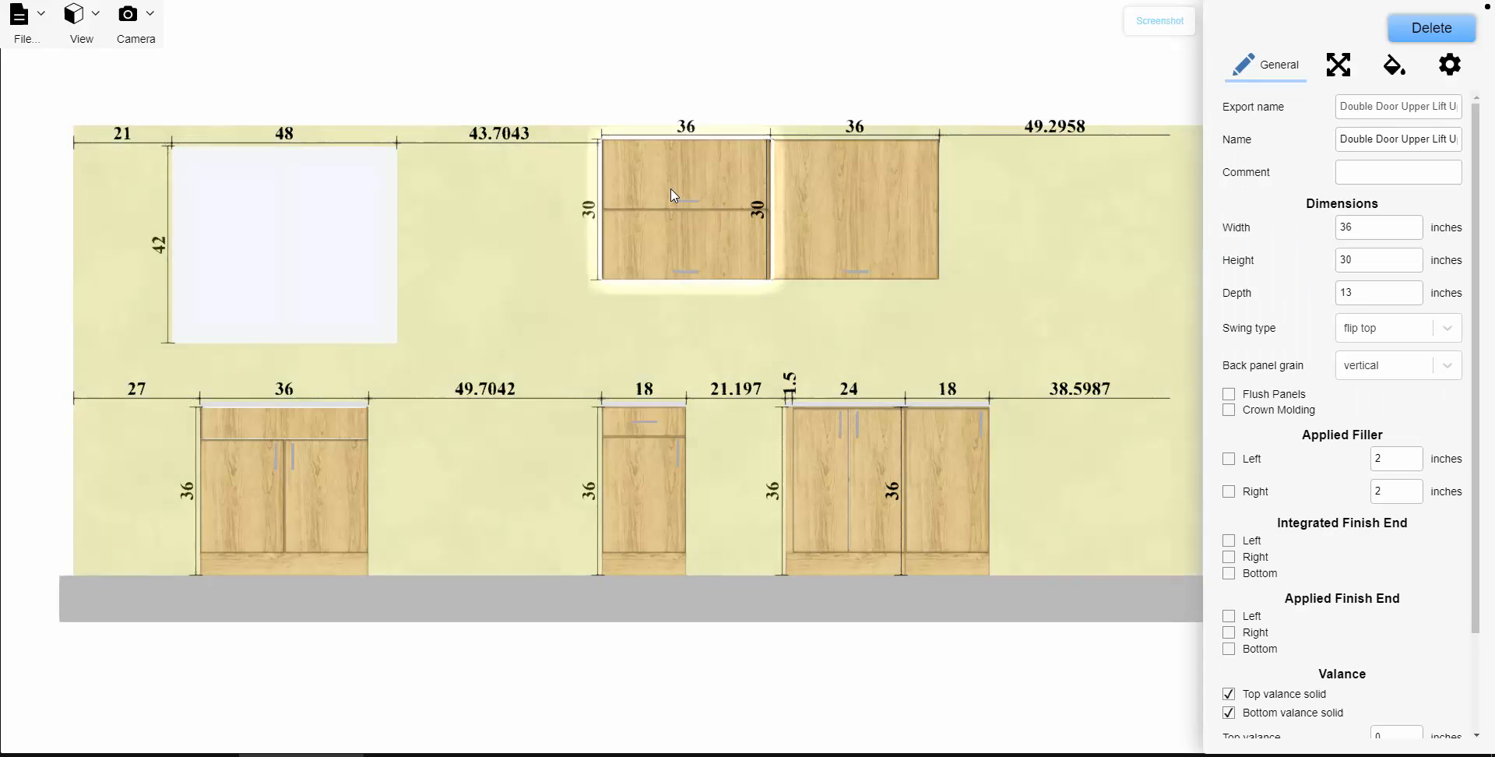
{"action": "left_click", "coordinate": [685, 208]}
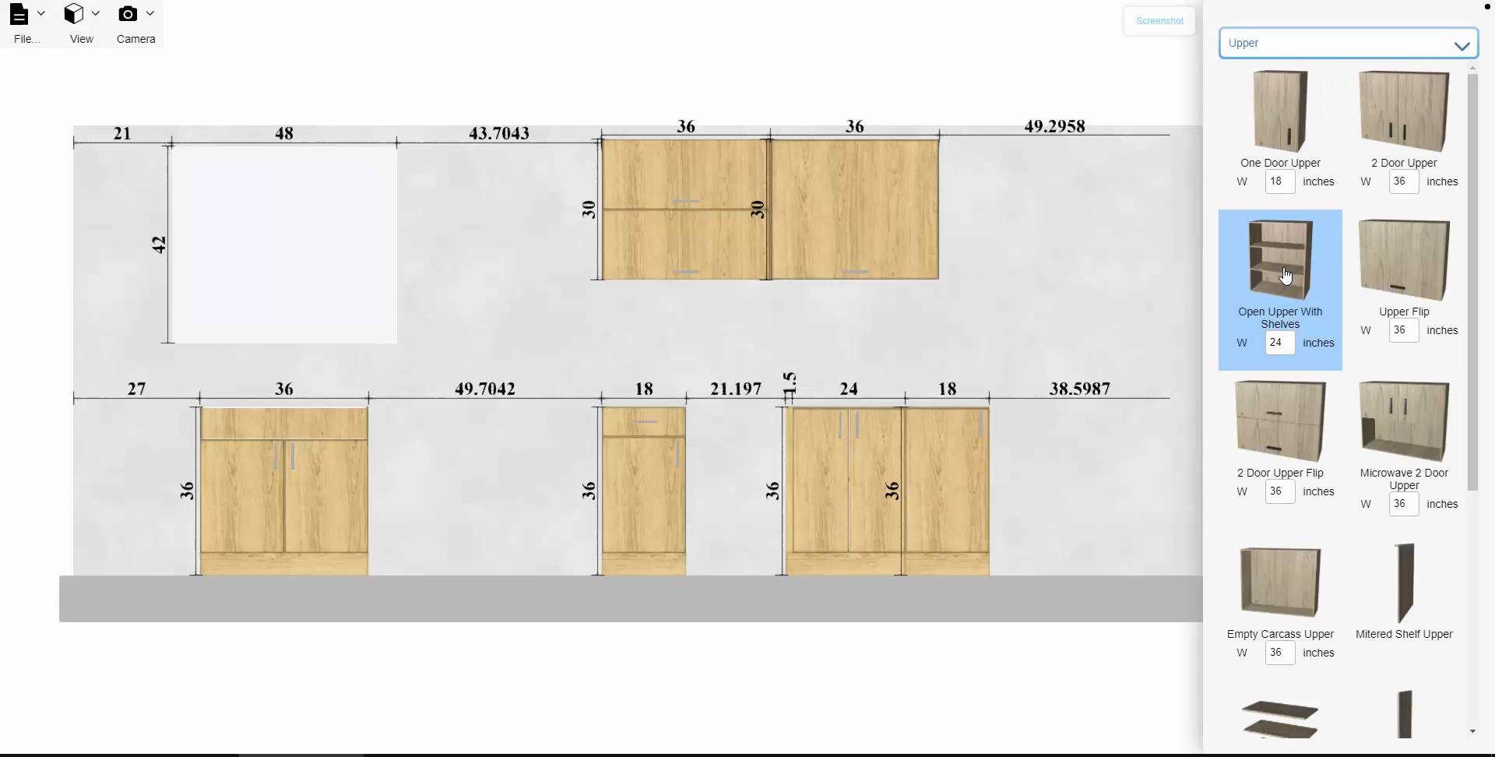
{"action": "left_click", "coordinate": [1402, 421]}
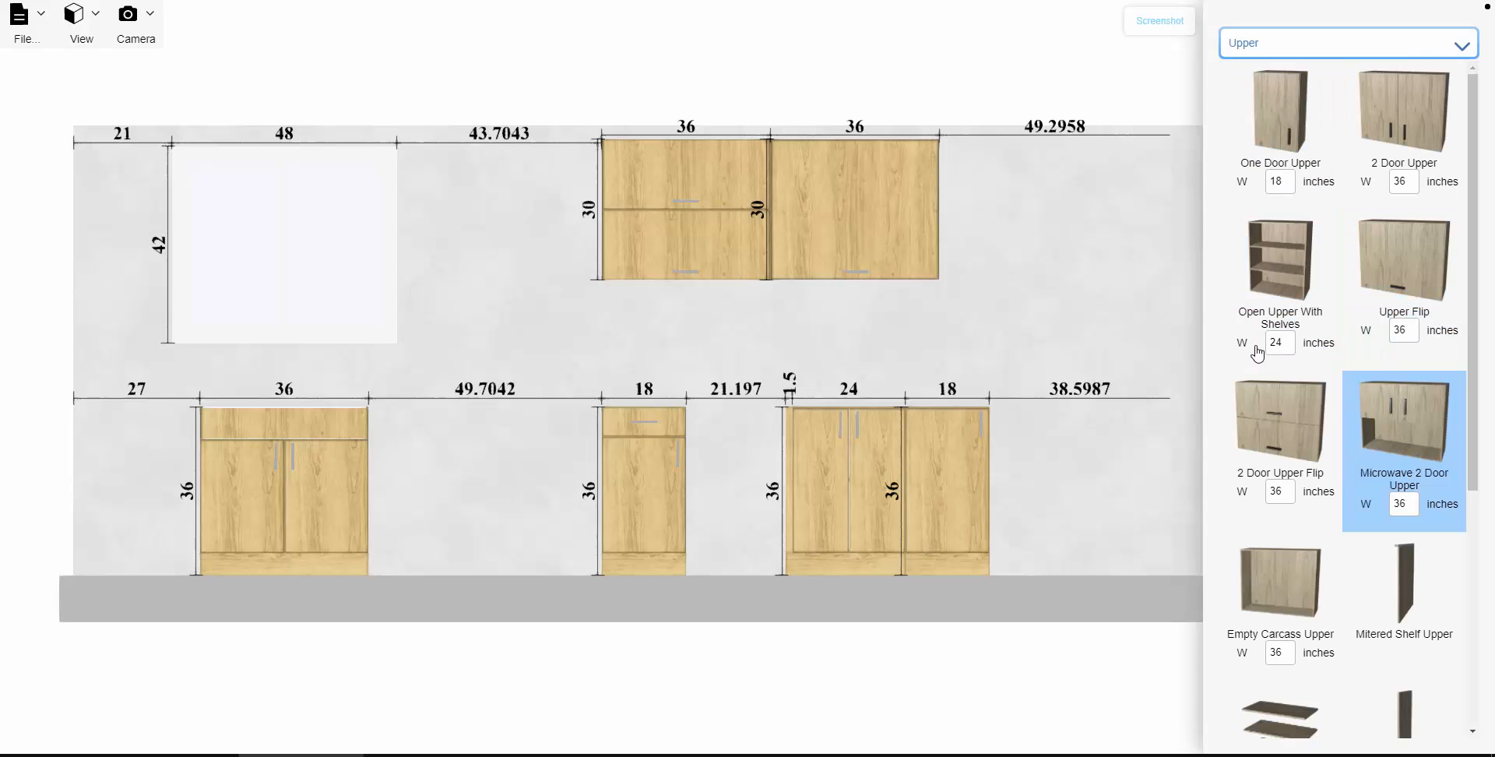
{"action": "left_click", "coordinate": [1402, 421]}
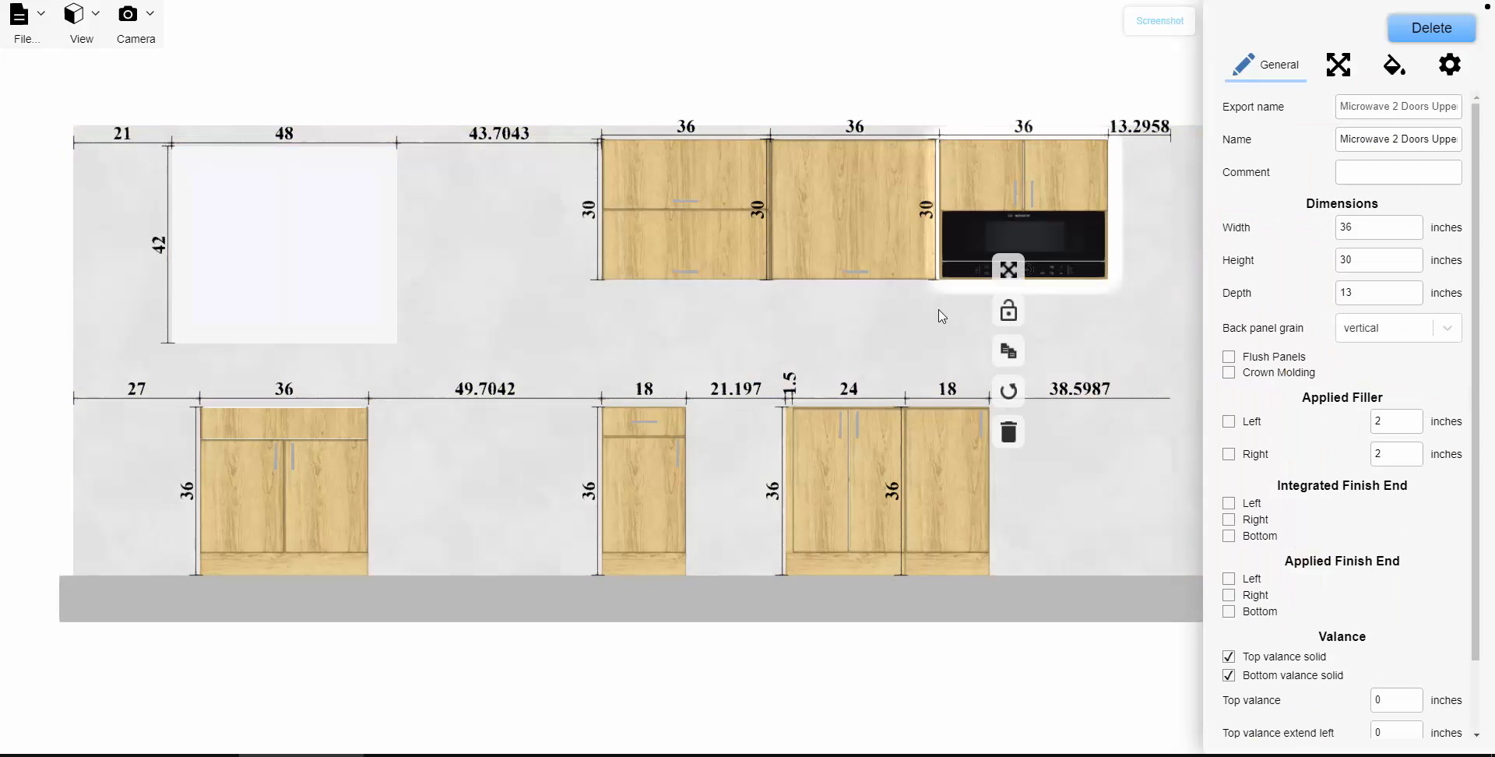
{"action": "mouse_move", "coordinate": [644, 471]}
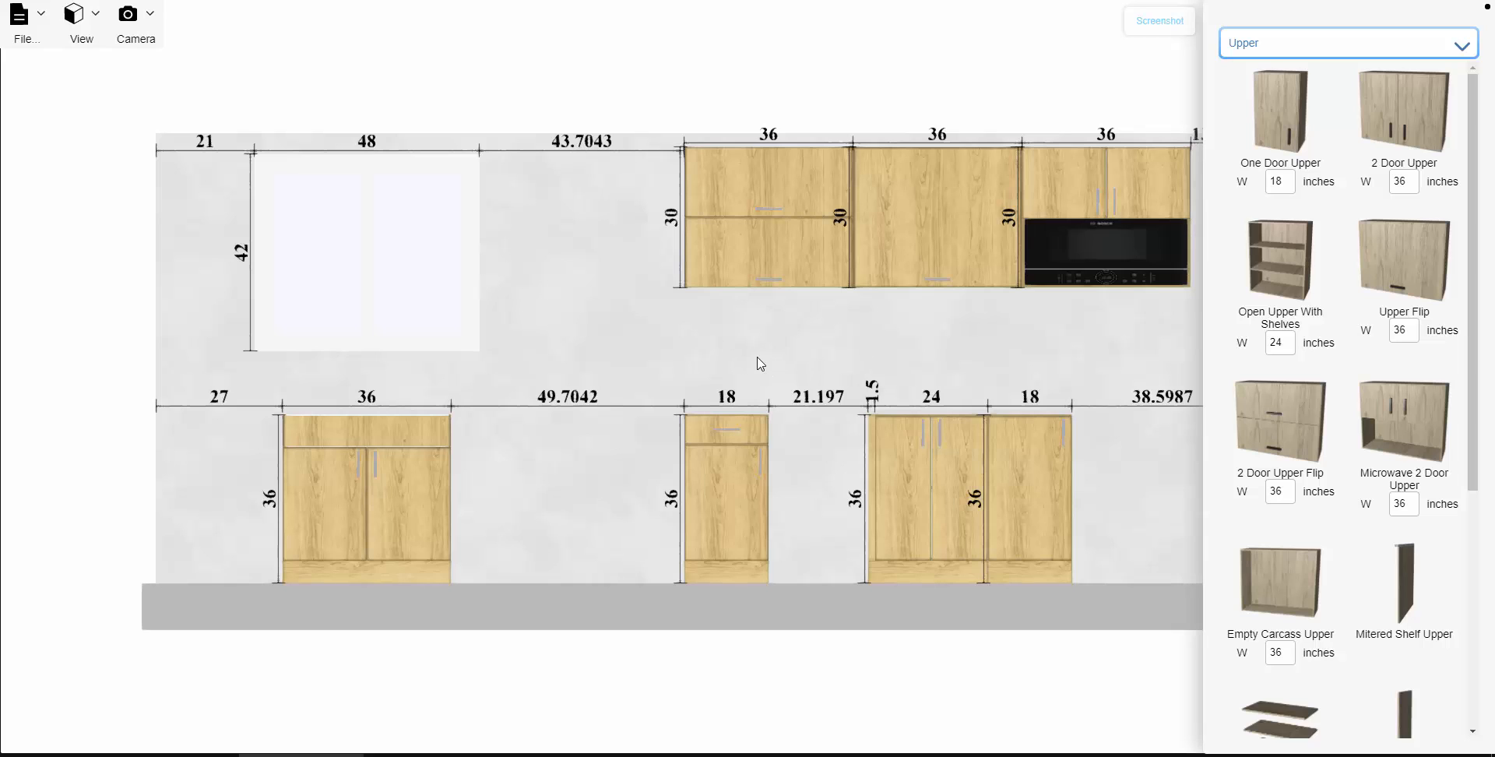
{"action": "mouse_move", "coordinate": [603, 311]}
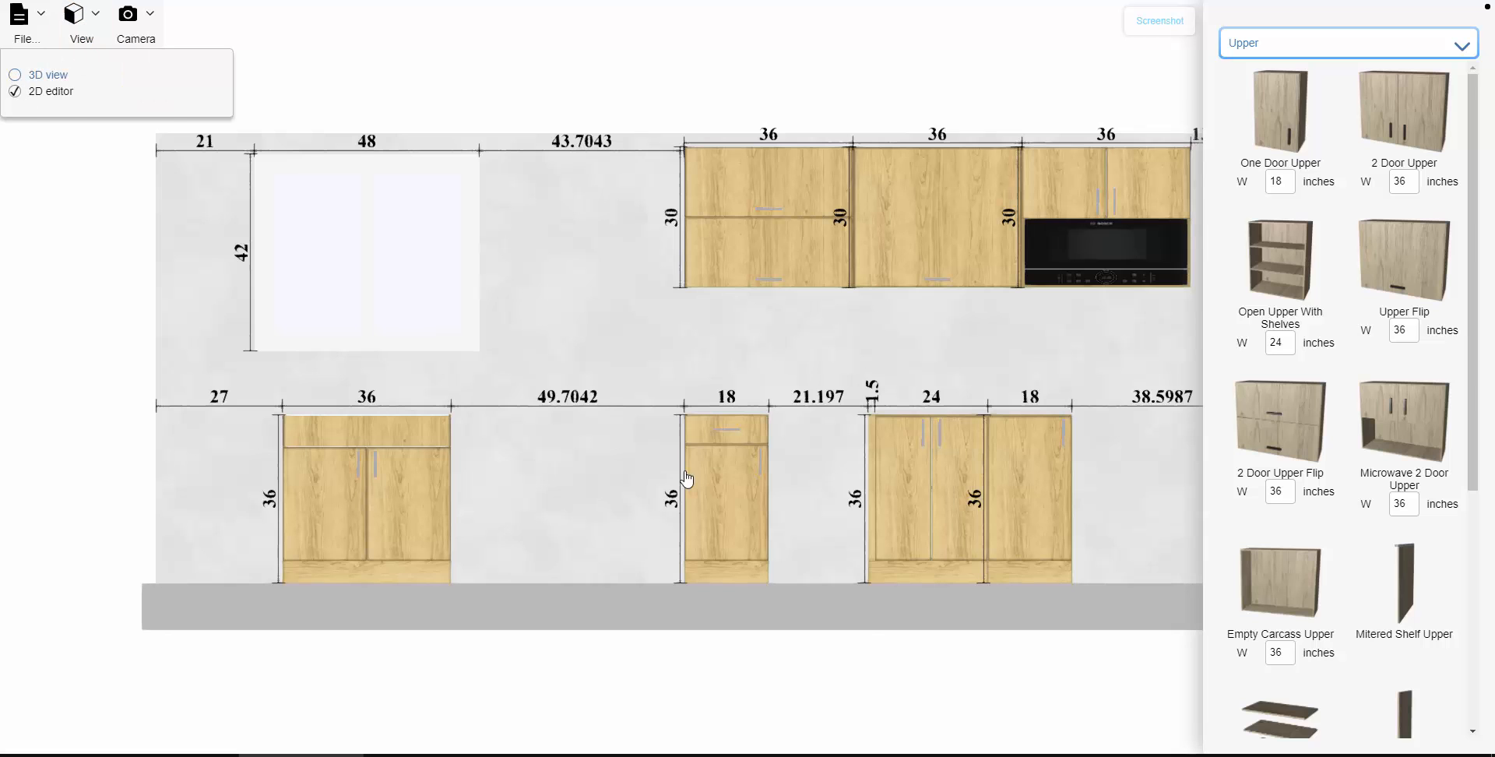
Switch back to the 3D room view of the kitchen
{"action": "left_click", "coordinate": [47, 74]}
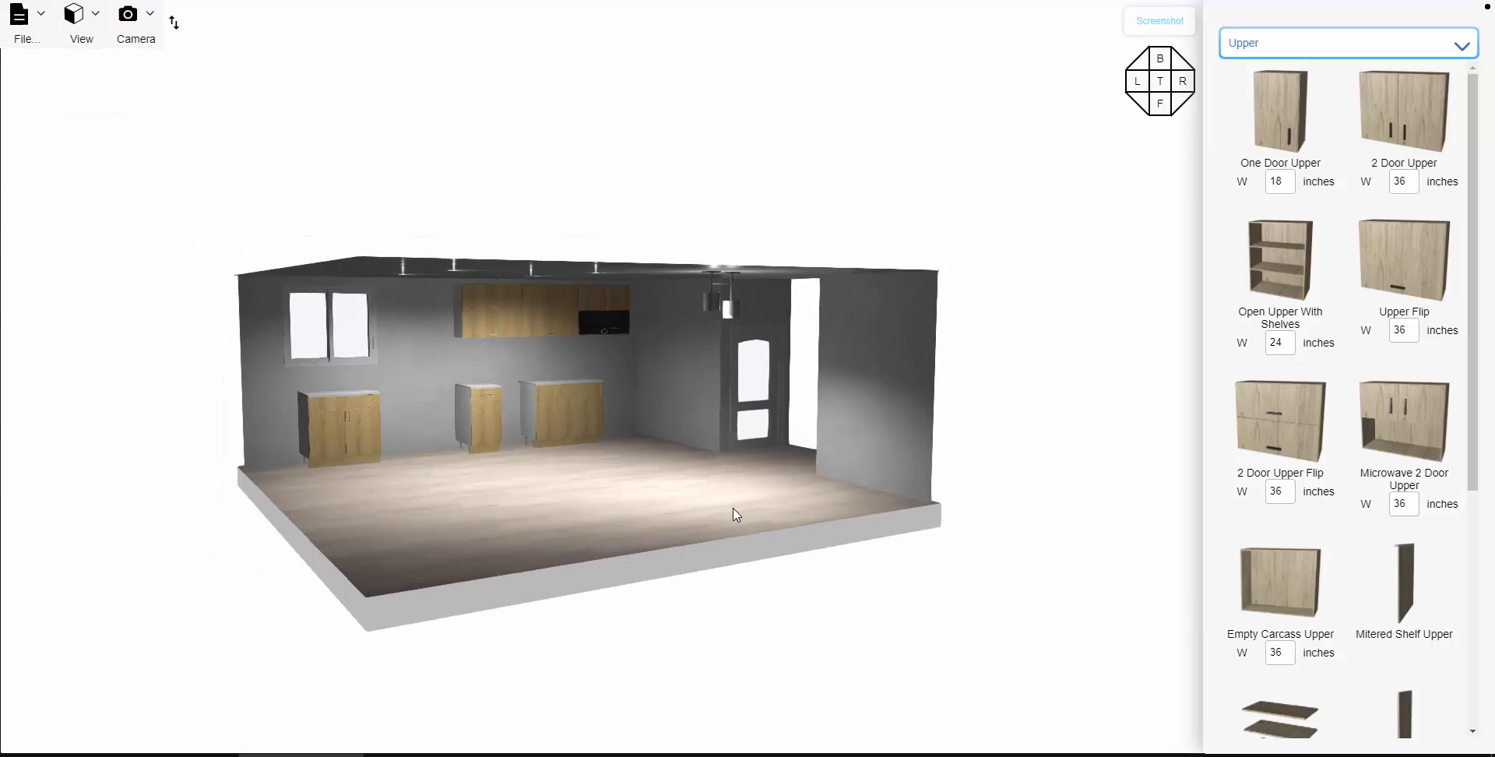